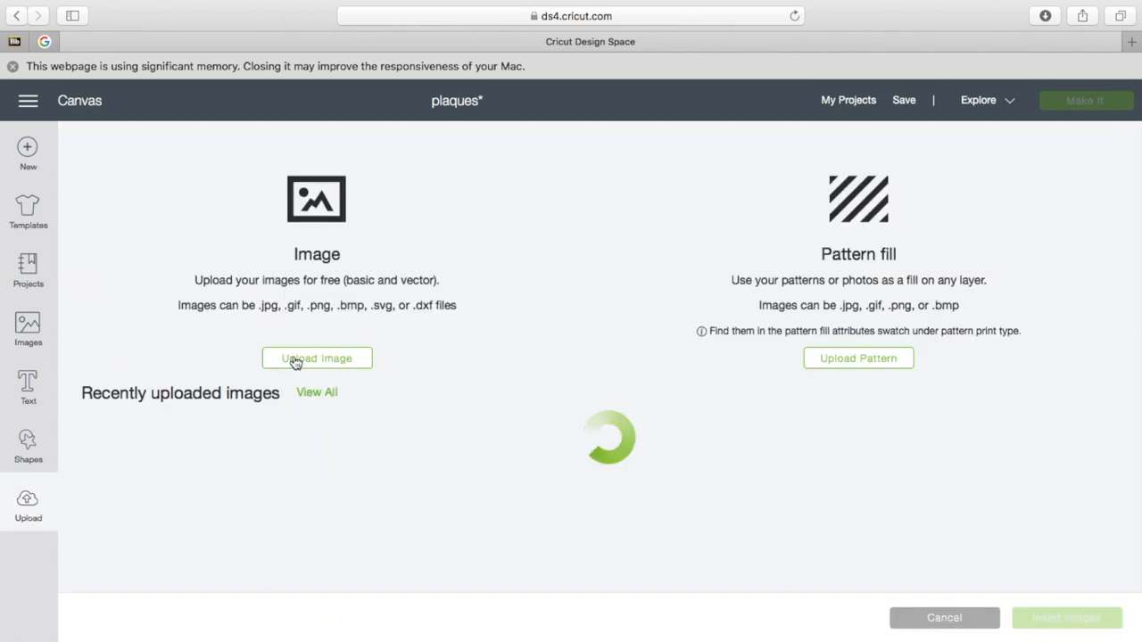
Step: Upload IMG_3979.jpg without erasing anything and insert it onto the canvas
left_click(317, 357)
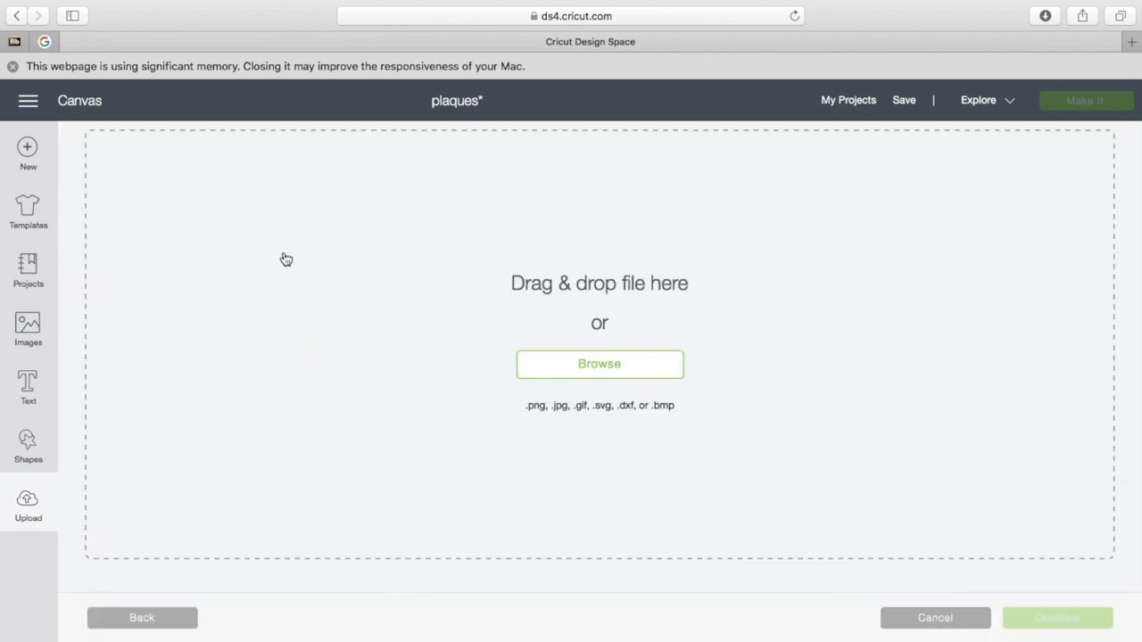
left_click(598, 363)
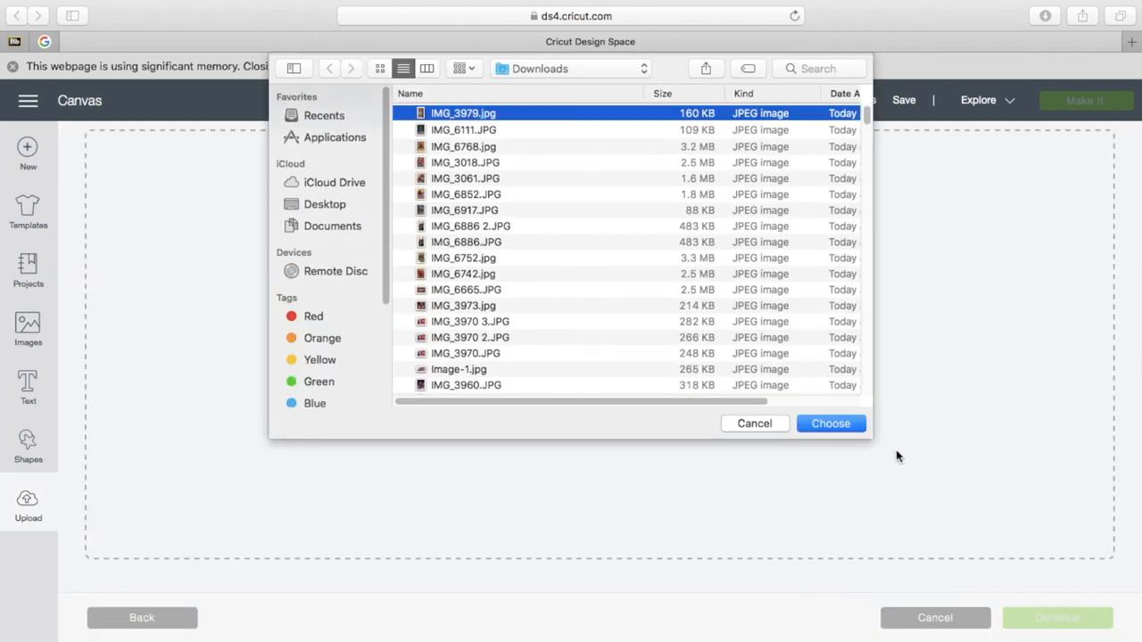
left_click(830, 423)
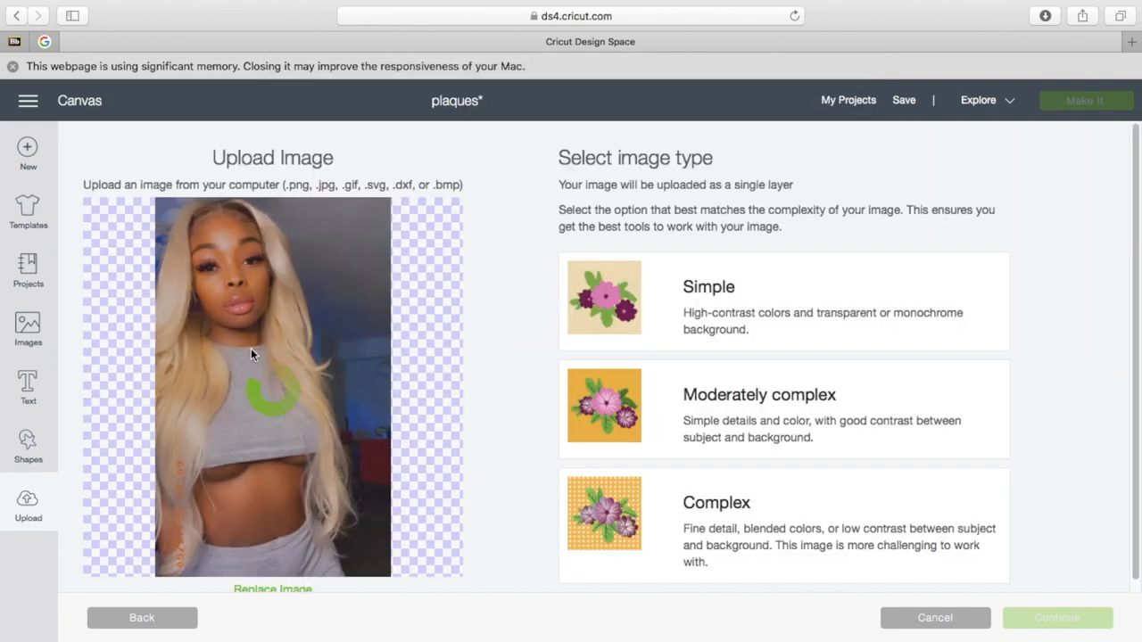
left_click(783, 301)
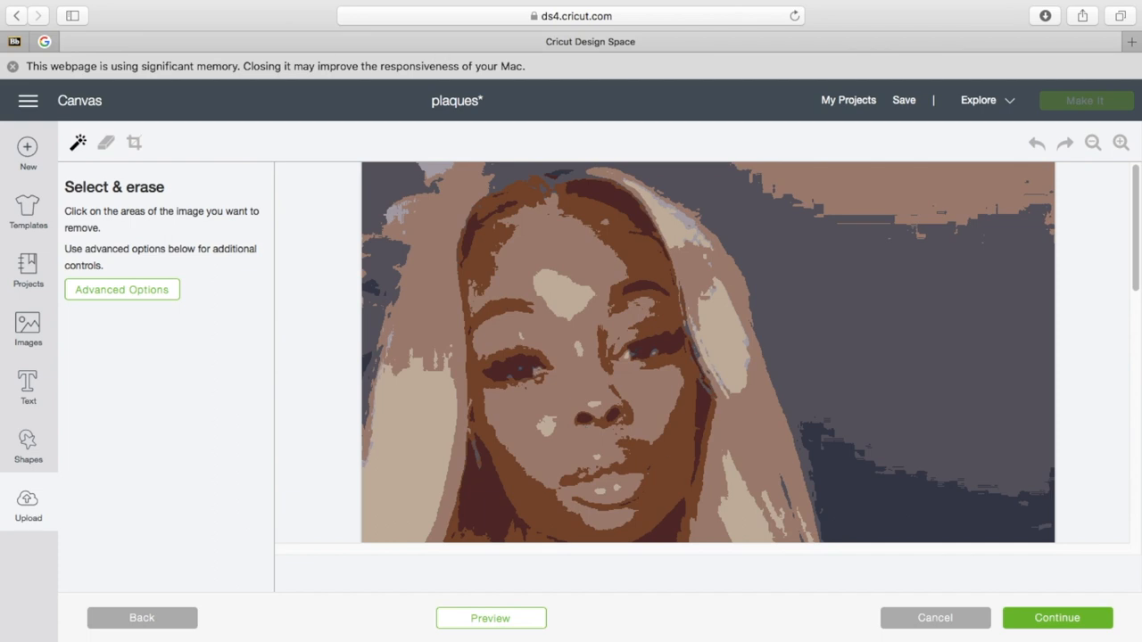
left_click(1057, 618)
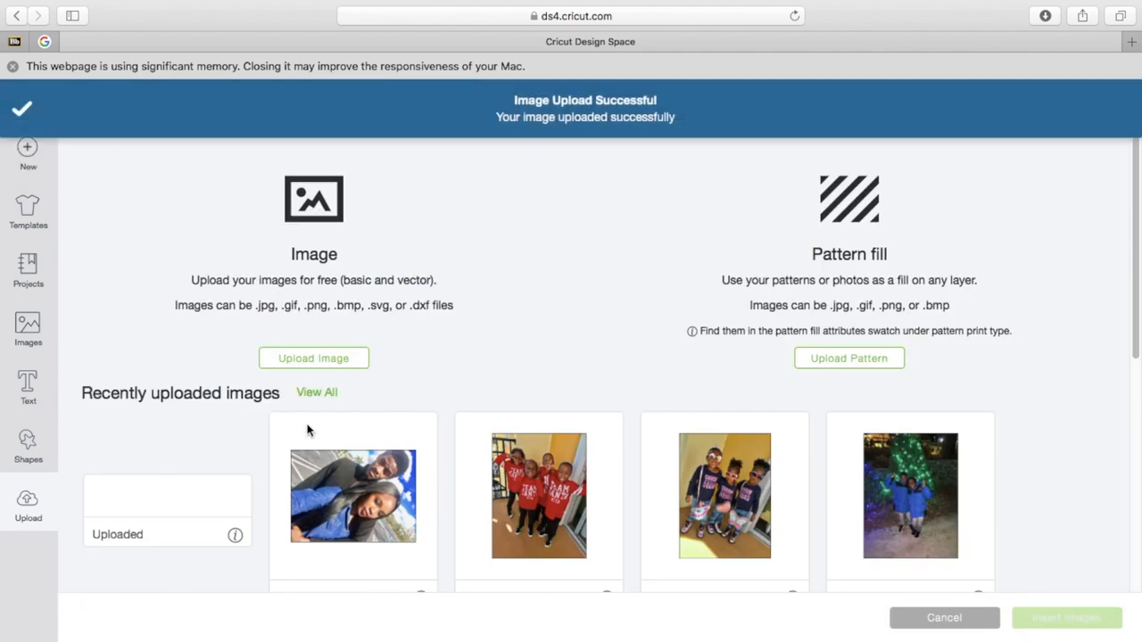
left_click(167, 495)
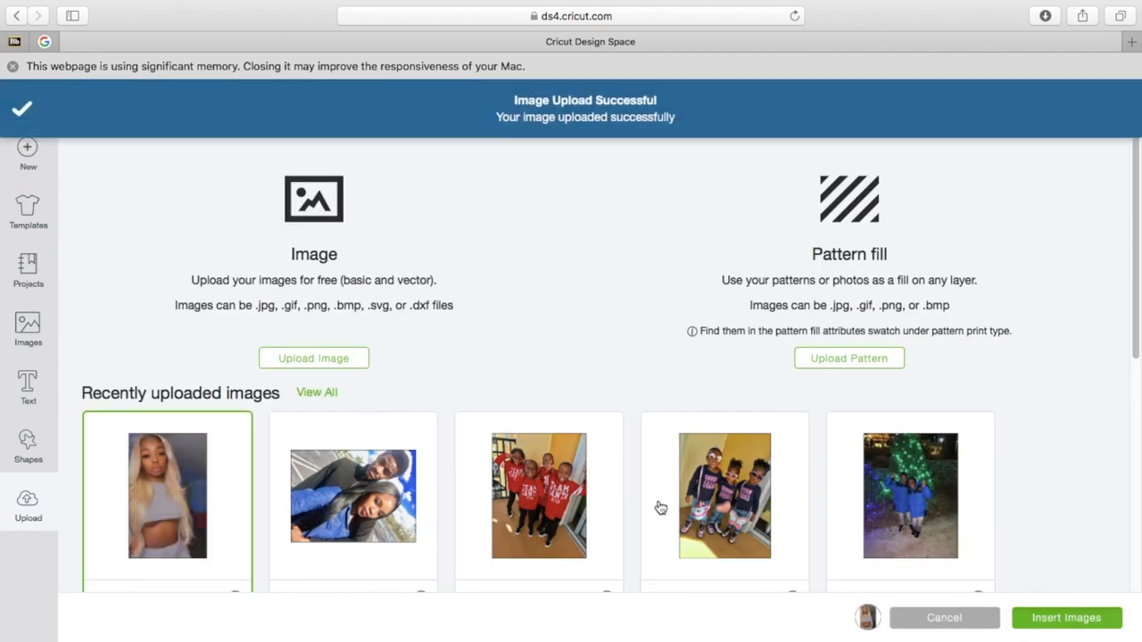
left_click(1066, 617)
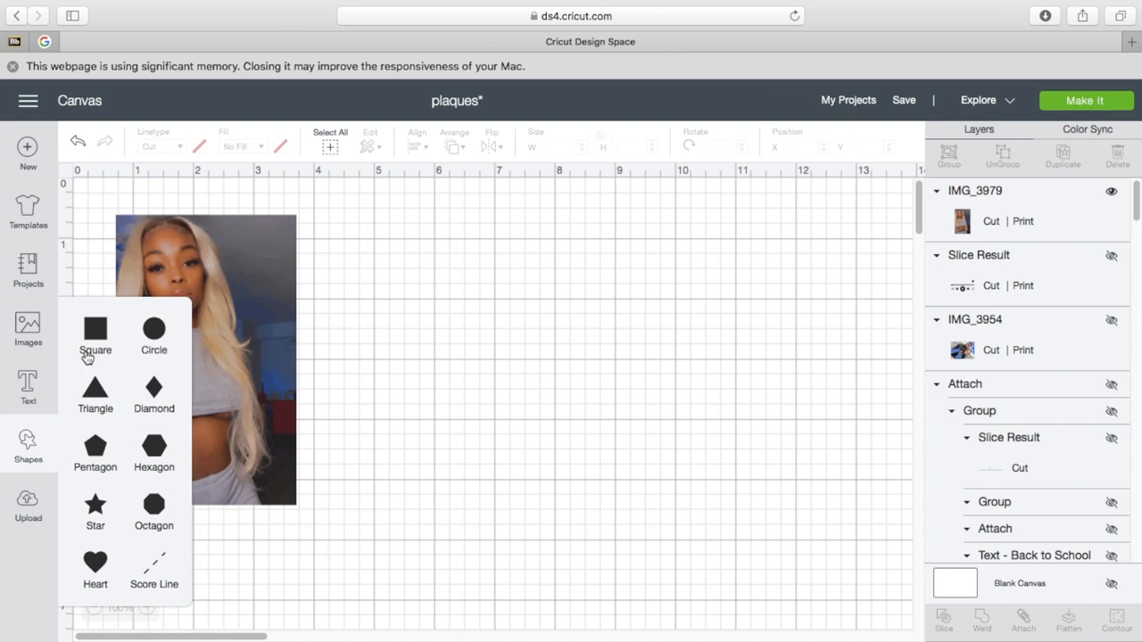
Step: Add a square shape to the canvas for the 1.25 × 1.75 in insert
left_click(95, 328)
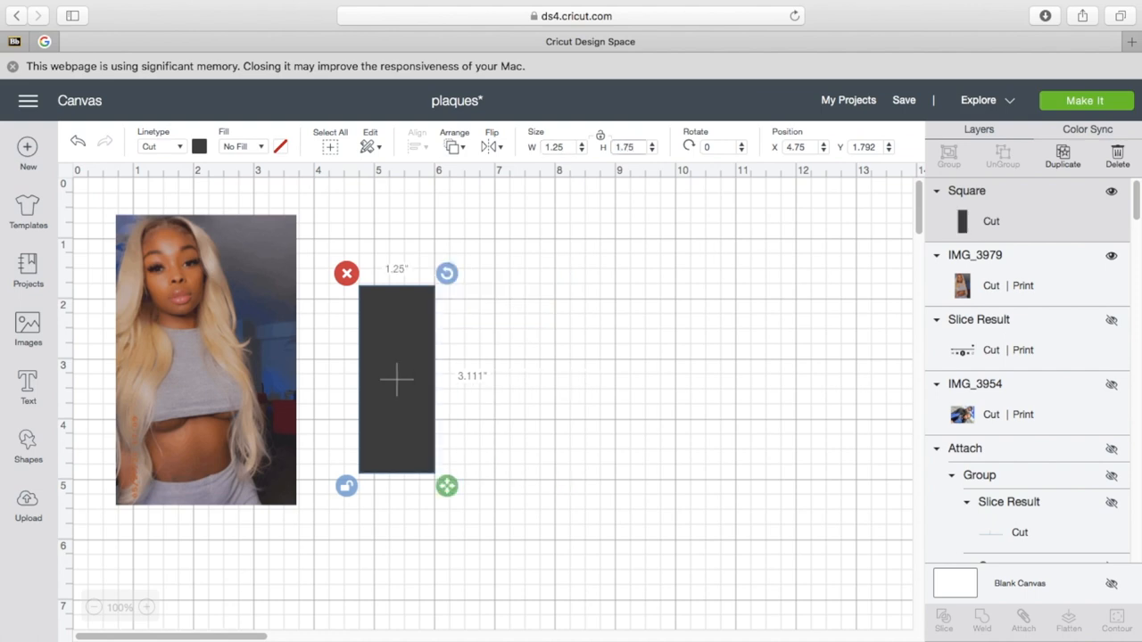
Step: Stretch the rectangle into a large tall panel bigger than the photo
left_click_drag(447, 486, 446, 404)
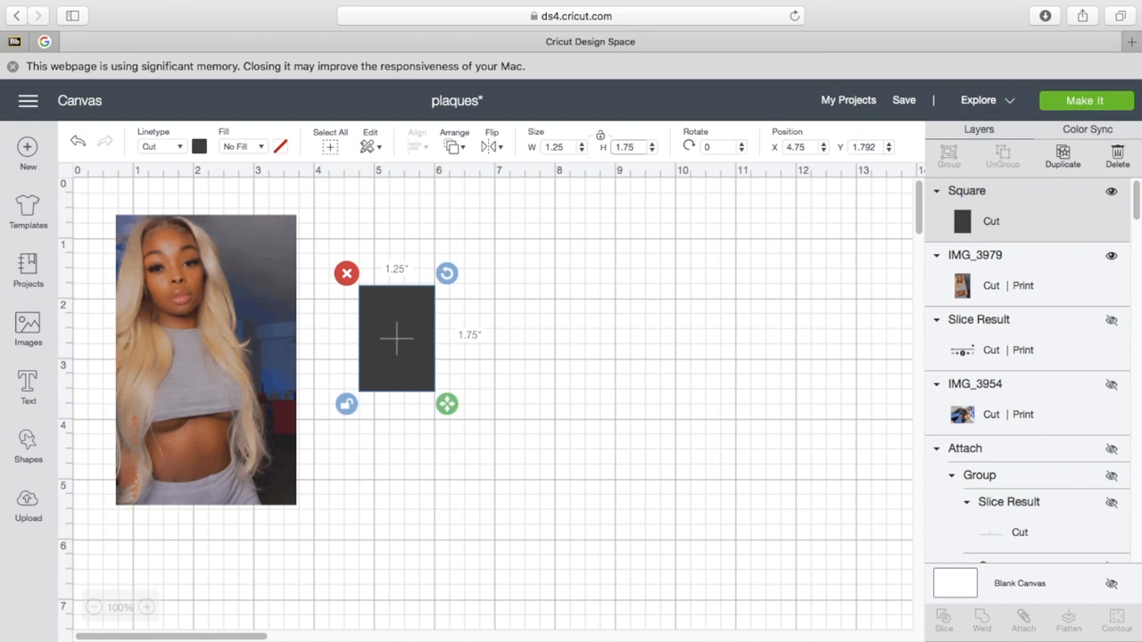
mouse_move(388, 465)
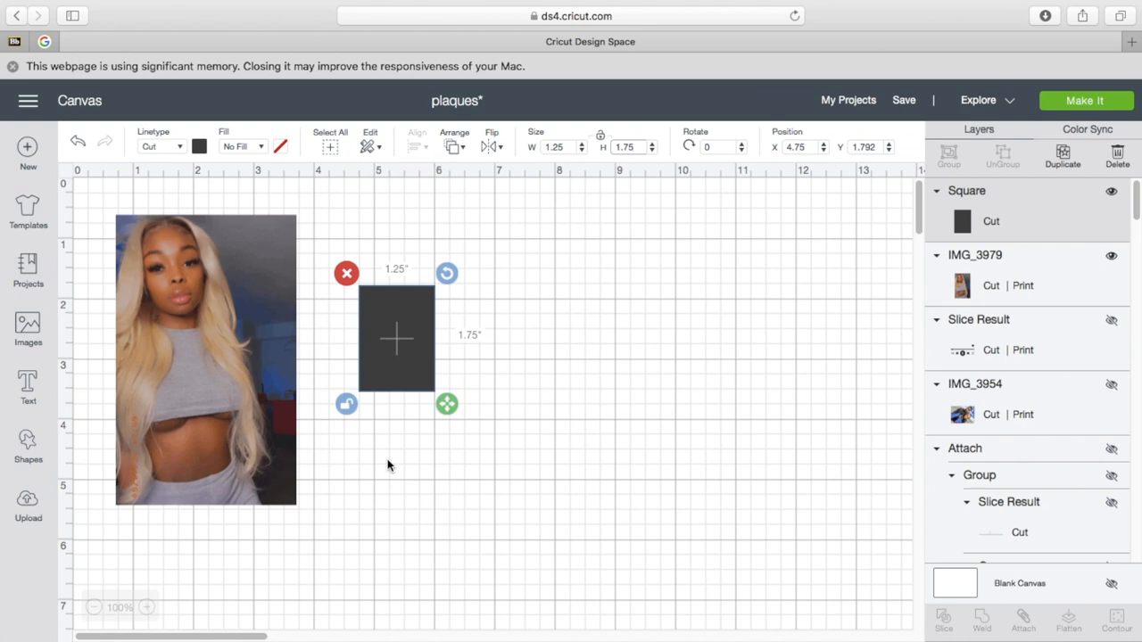
left_click_drag(446, 404, 674, 544)
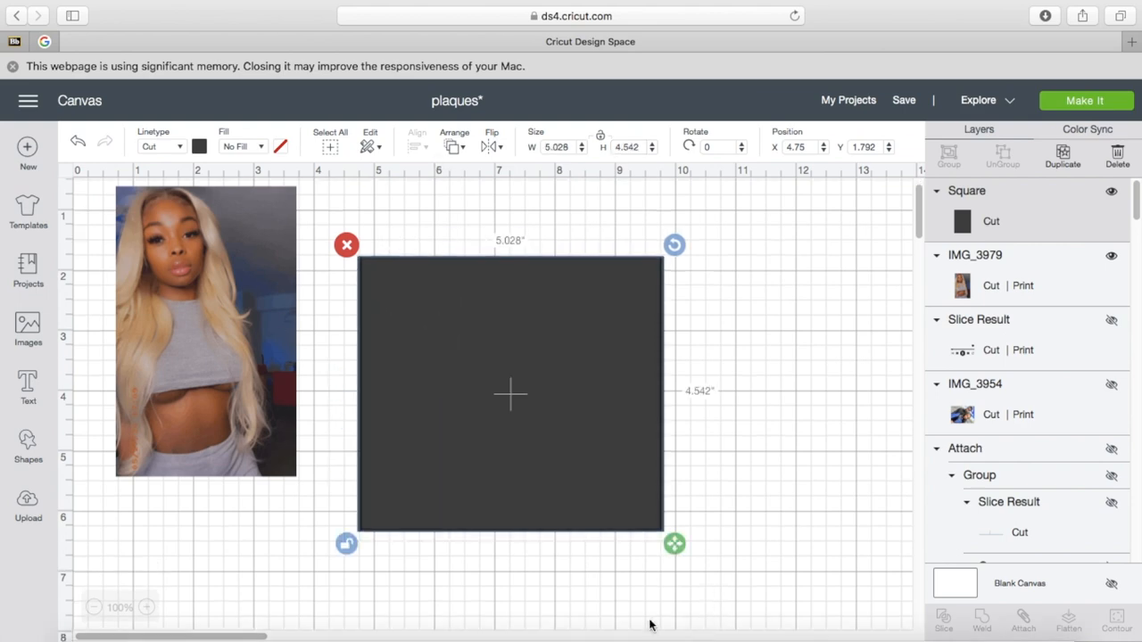
left_click_drag(675, 543, 664, 505)
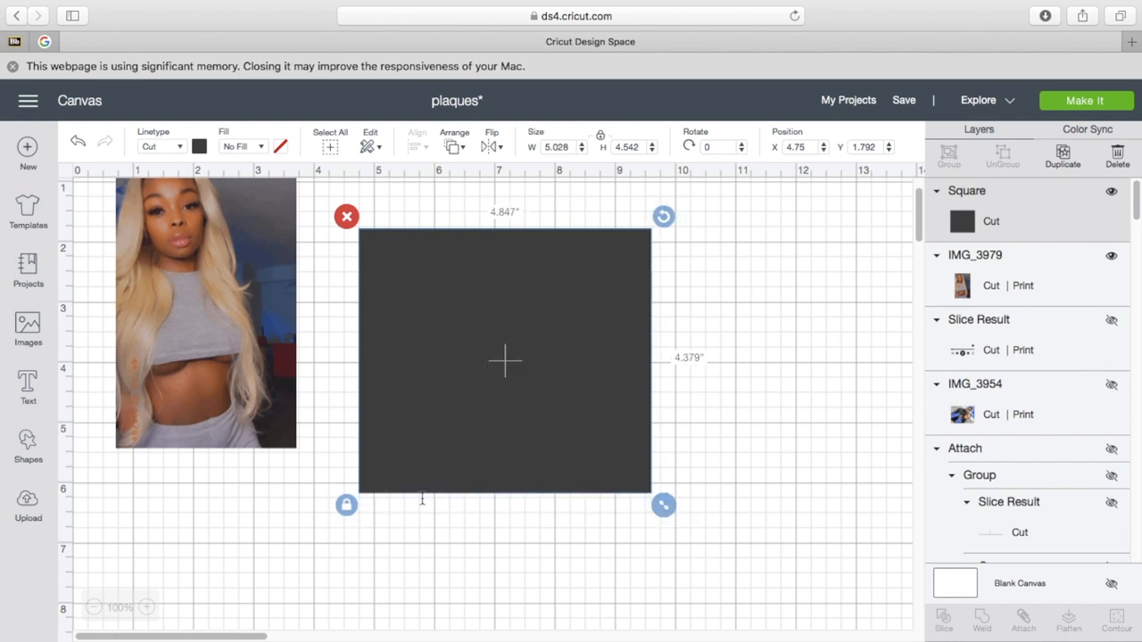
left_click_drag(664, 505, 626, 618)
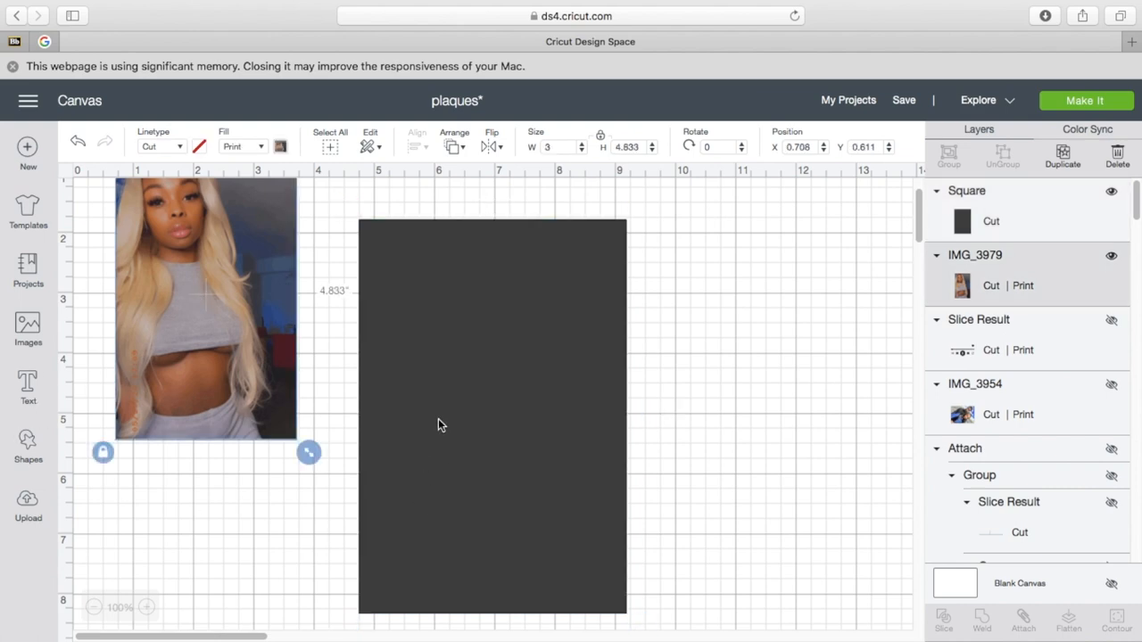
Step: Set the rectangle's fill to Print in a very pale grey
left_click(281, 147)
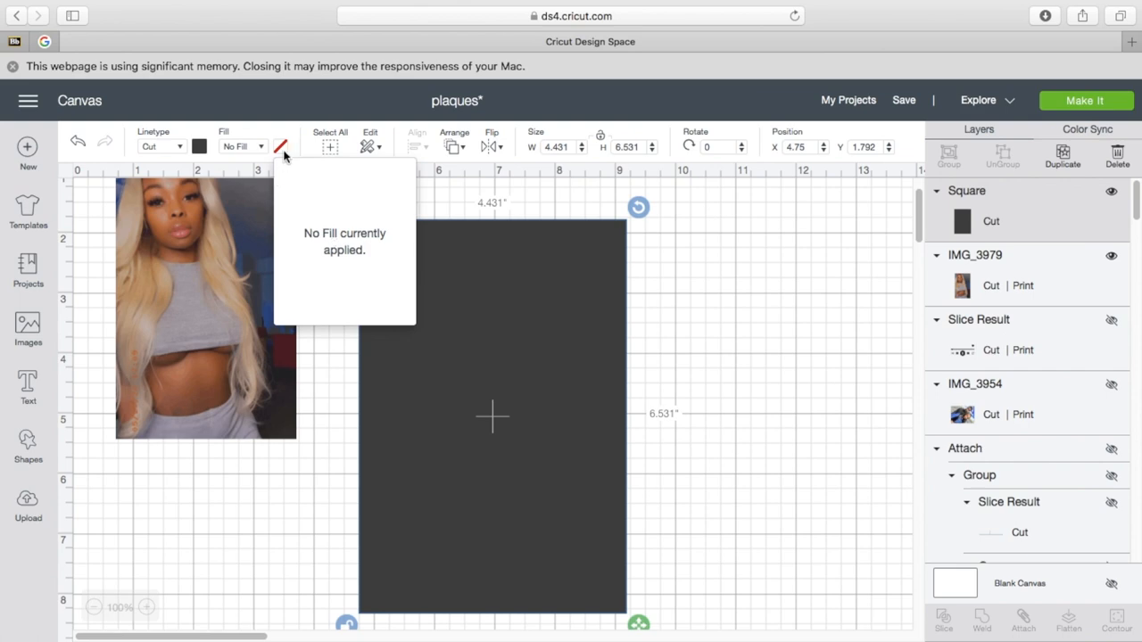
left_click(281, 145)
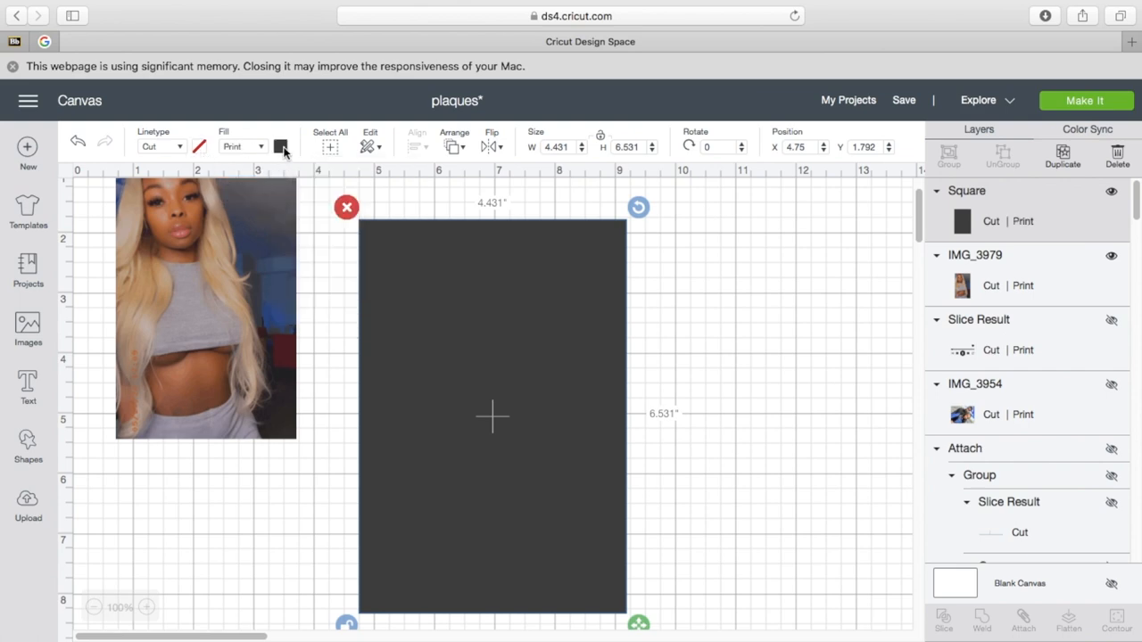
left_click(280, 147)
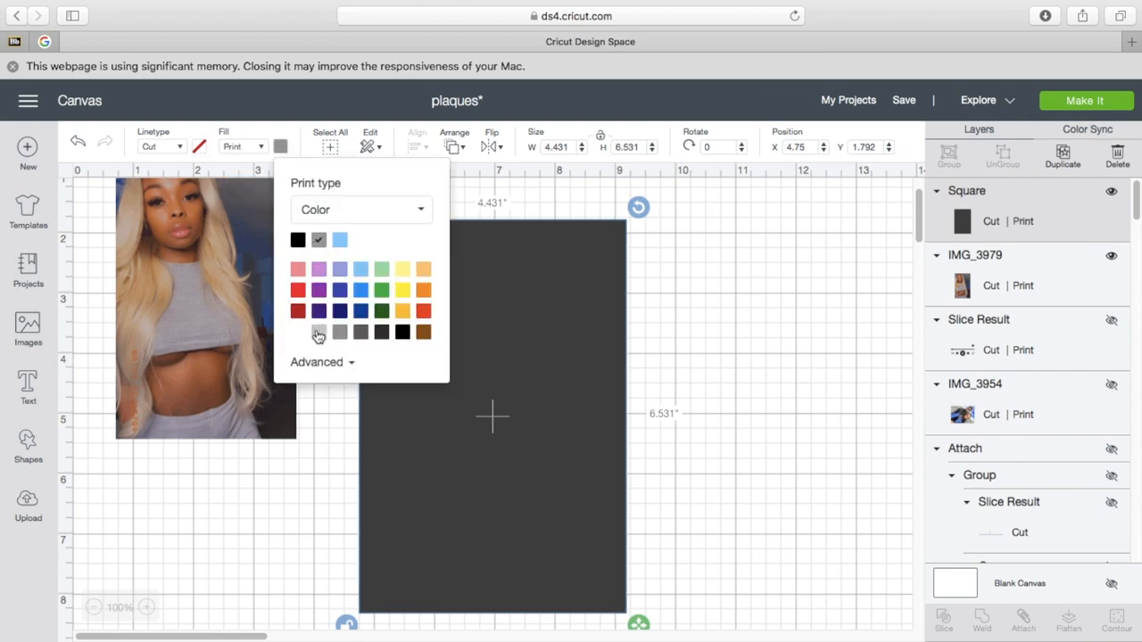
left_click(321, 362)
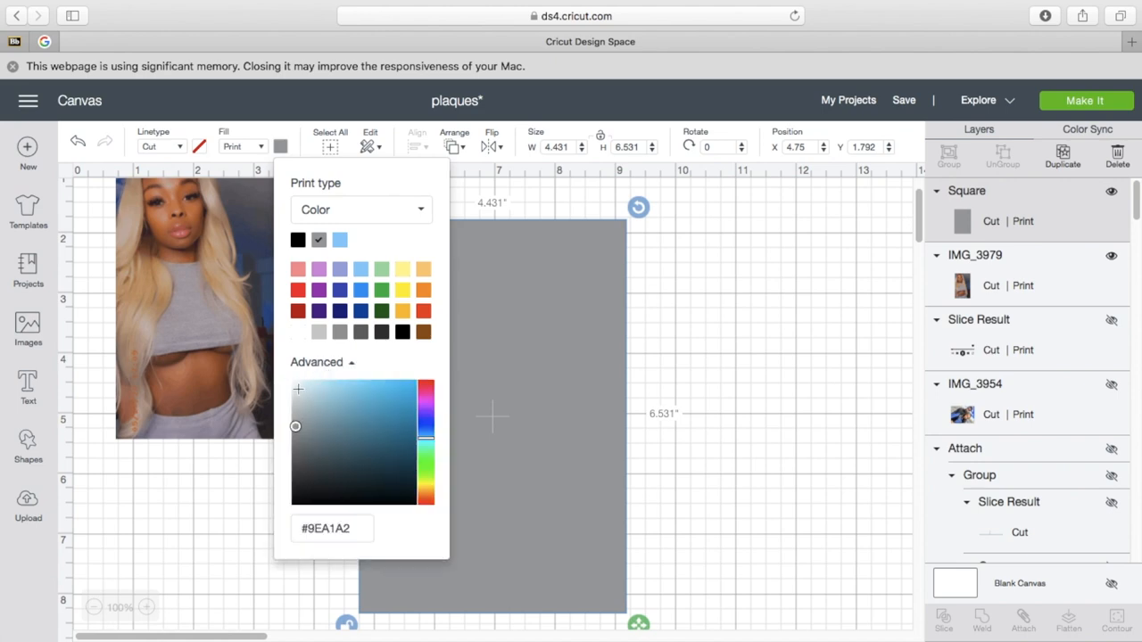
left_click_drag(295, 426, 306, 396)
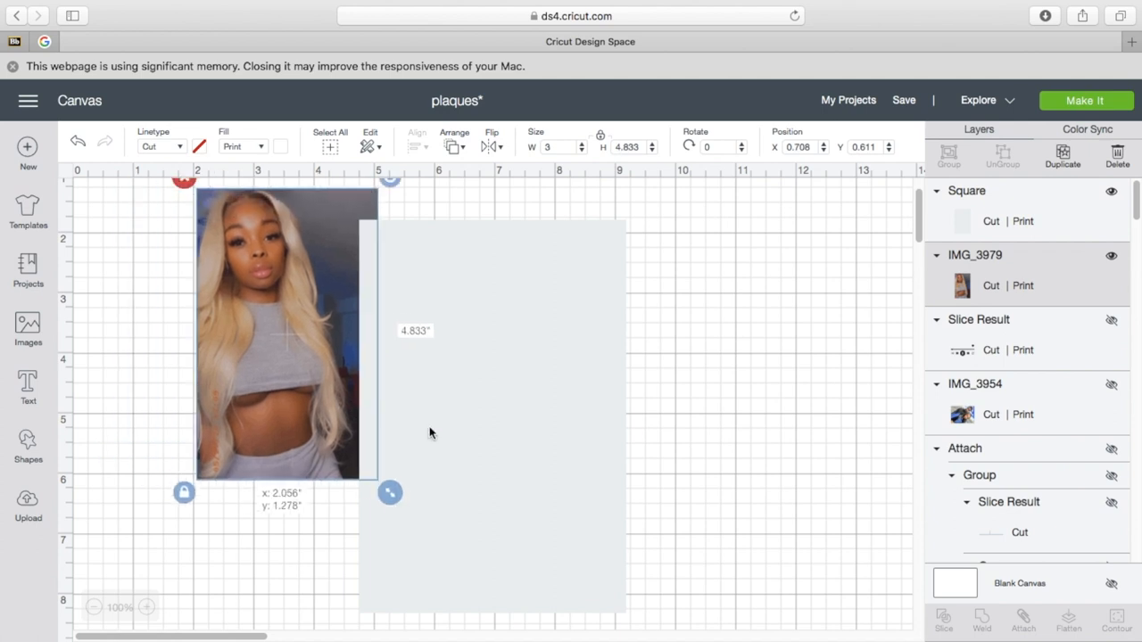
Step: Send the grey rectangle behind the photo and shrink the photo to about 2.5 × 3.5 in
right_click(433, 433)
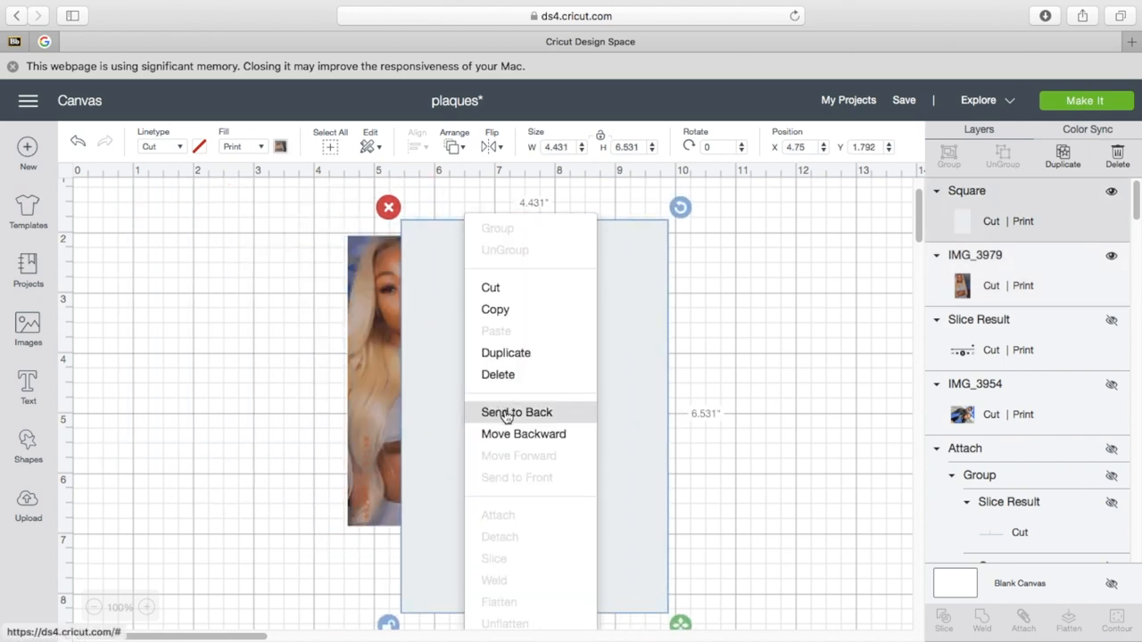
left_click(516, 412)
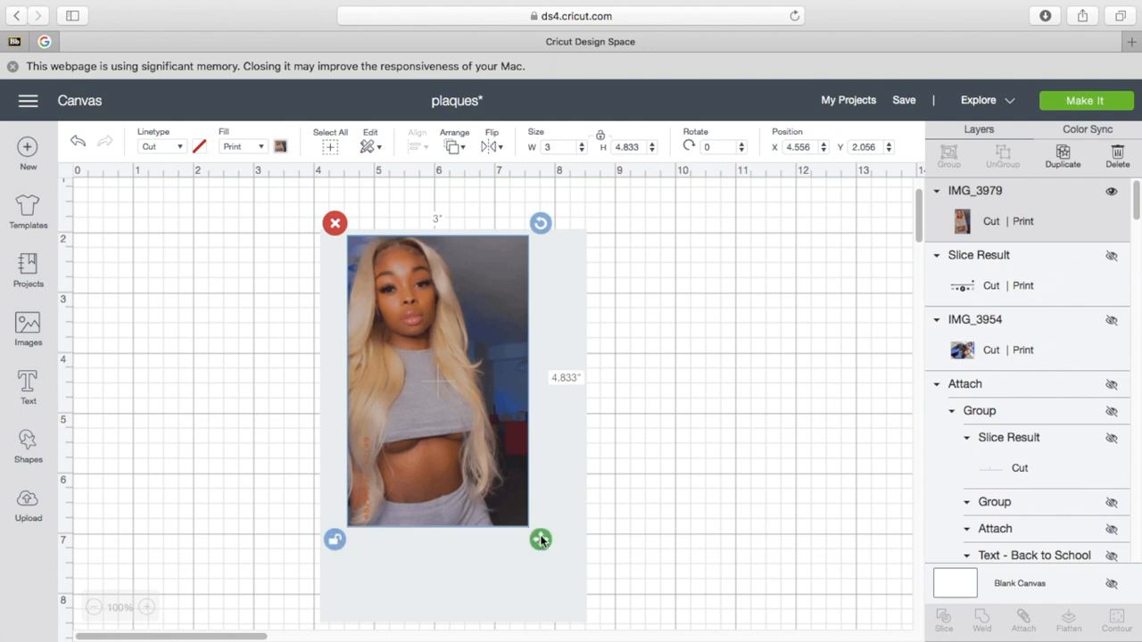
left_click_drag(542, 540, 508, 465)
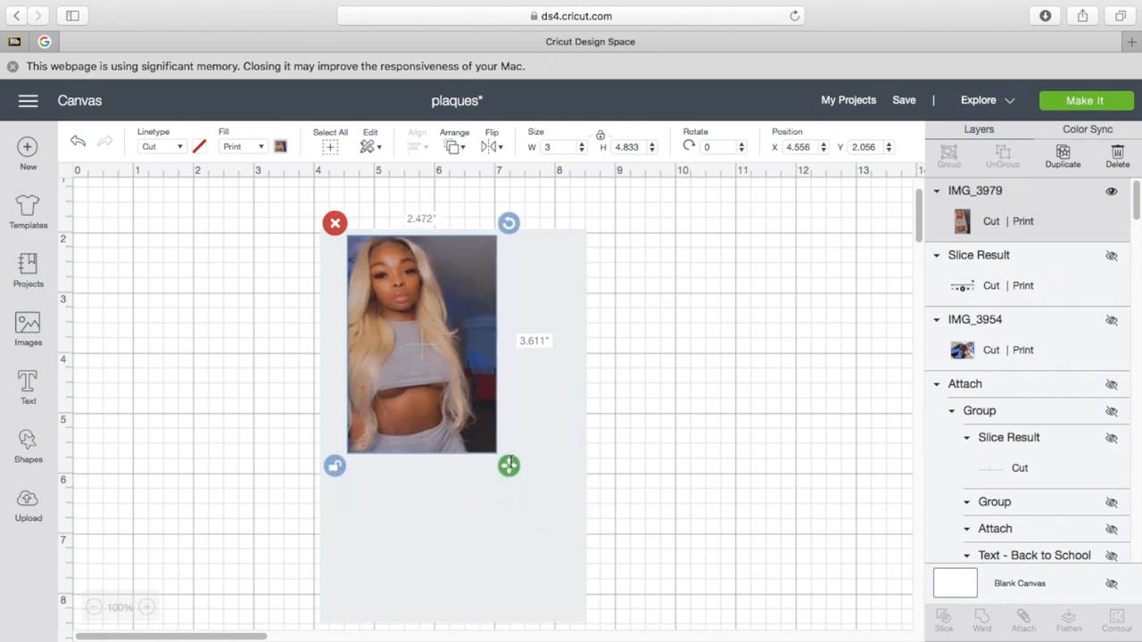
left_click_drag(508, 465, 508, 461)
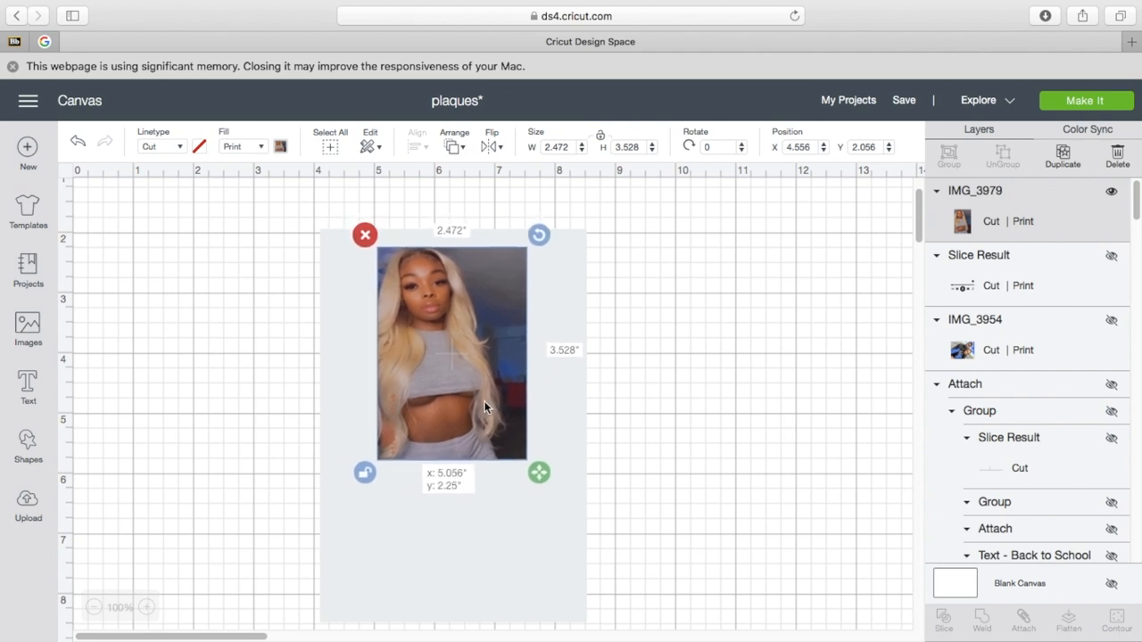
left_click(732, 401)
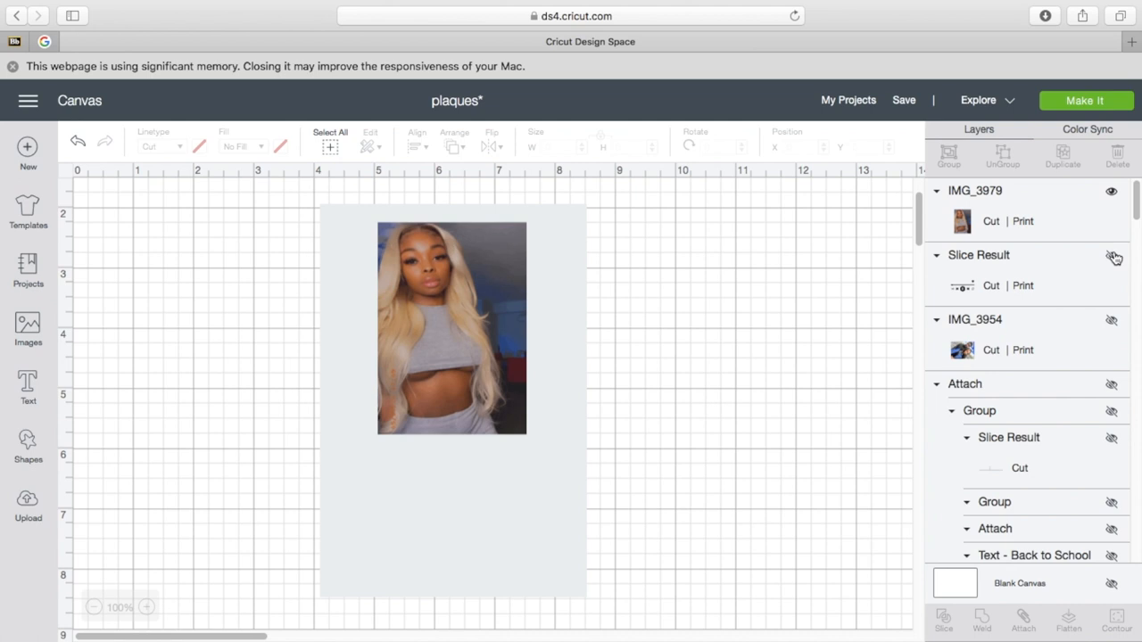
Step: Show the hidden player-controls layer and move the pause-button version off the card
left_click(1111, 255)
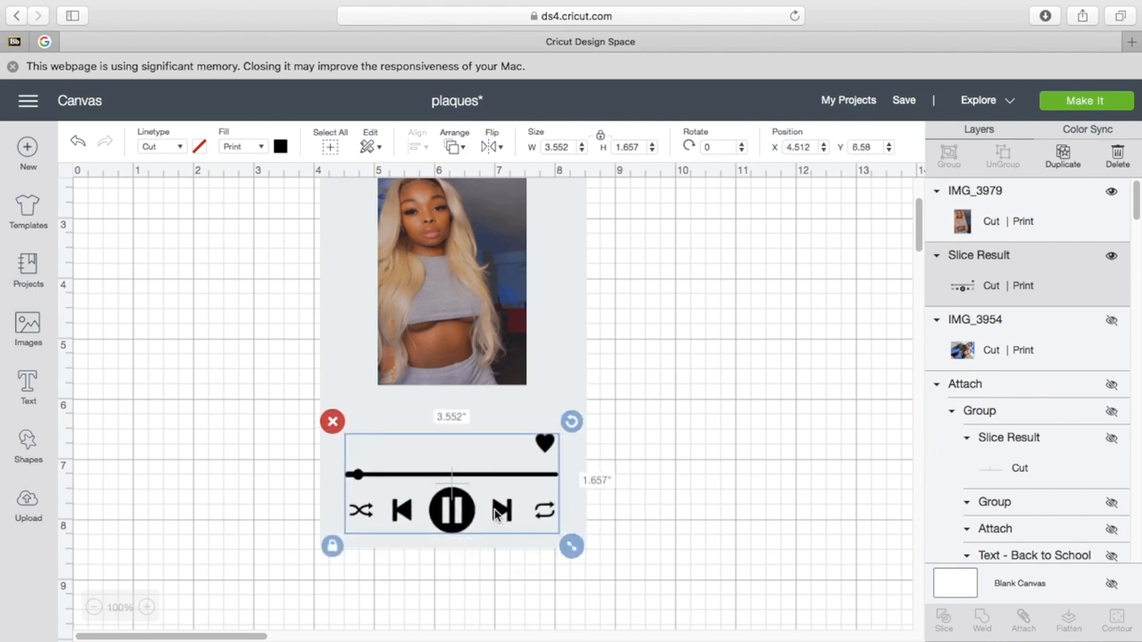
scroll("down", 3)
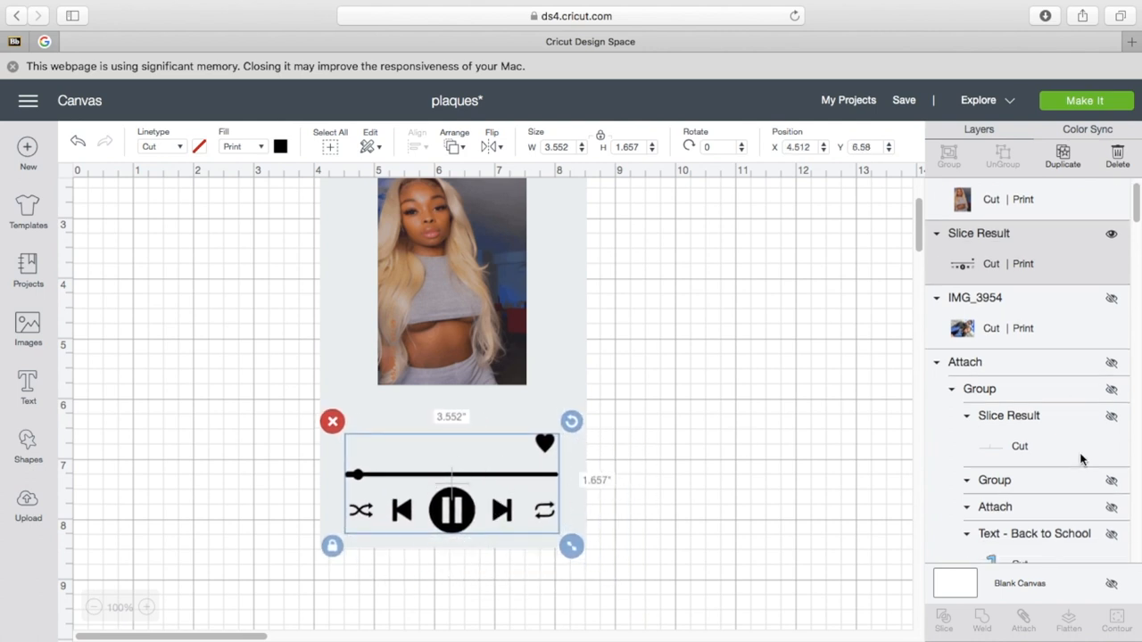
scroll("down", 3)
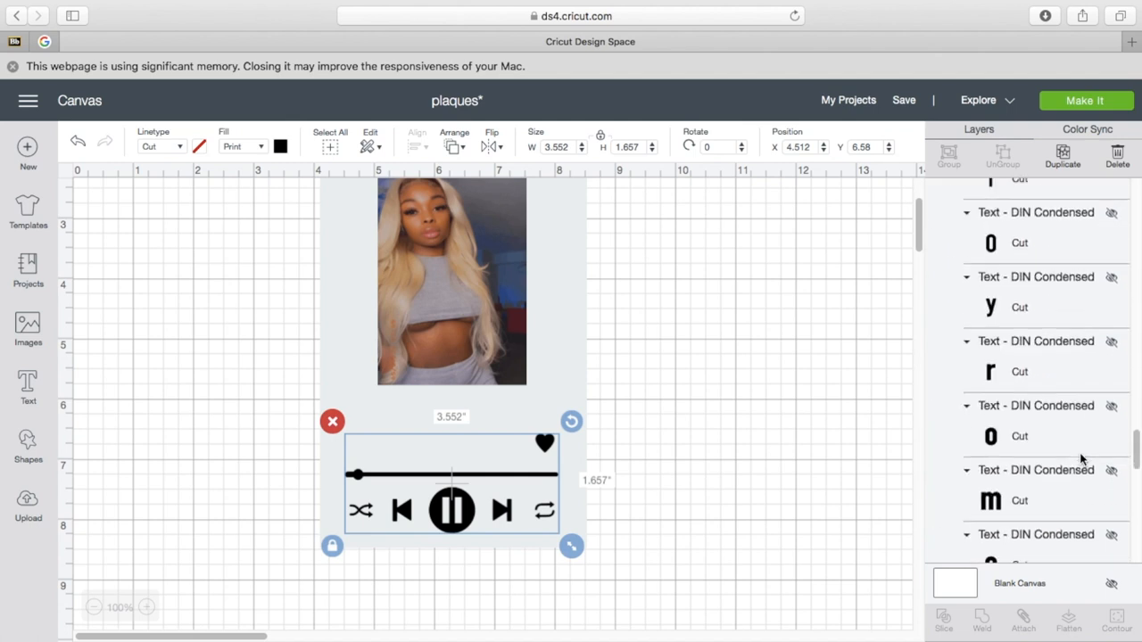
scroll("down", 3)
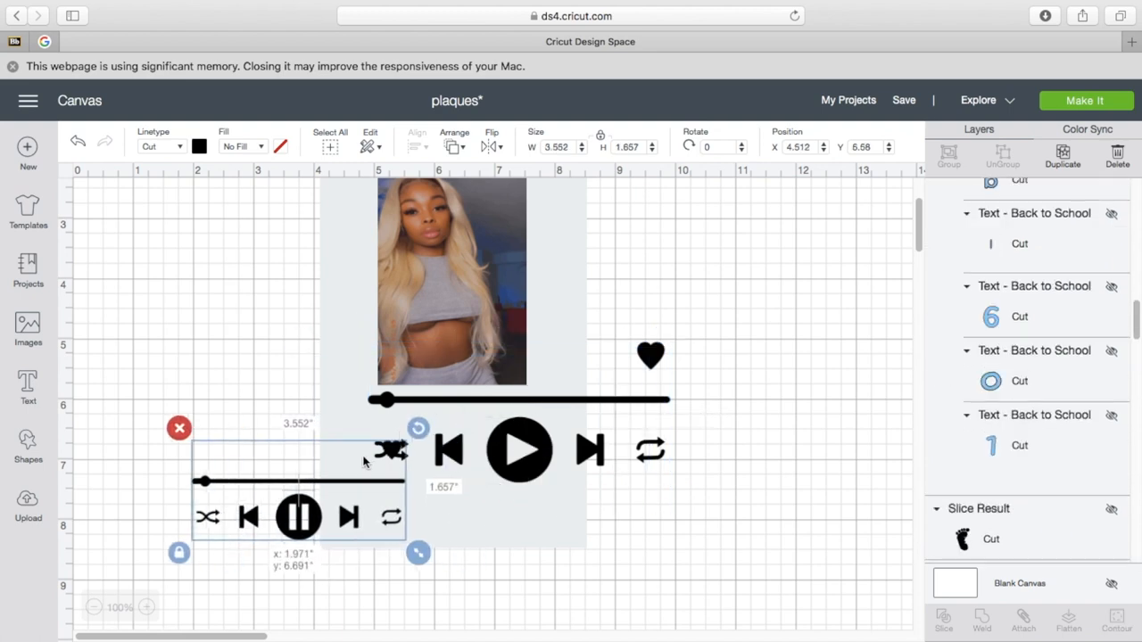
left_click_drag(298, 490, 596, 544)
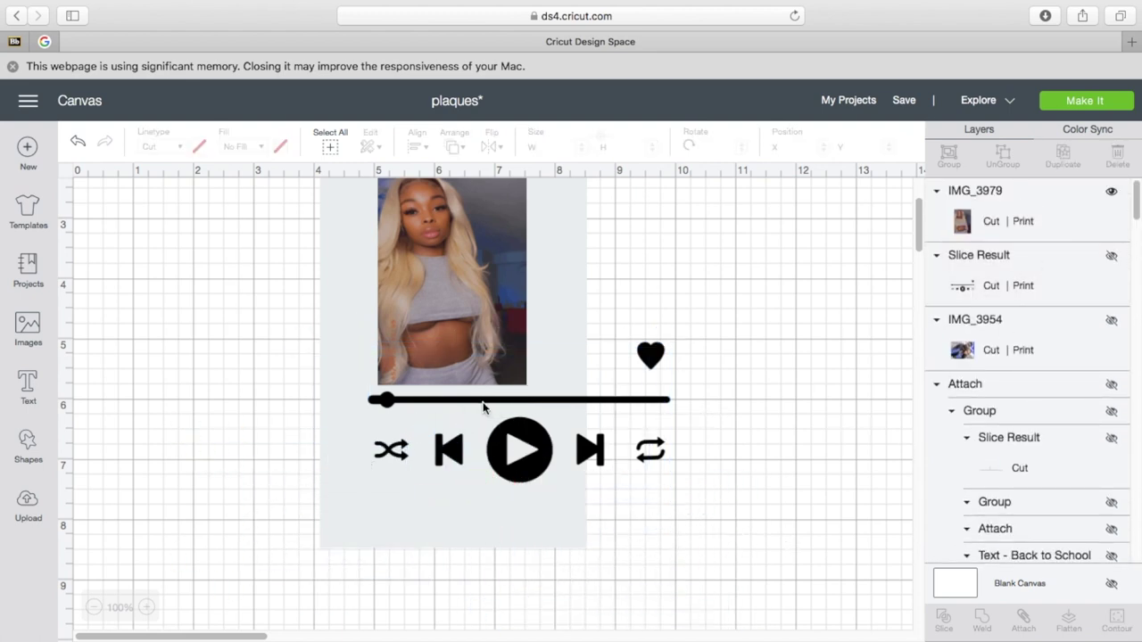
Step: Shrink the play-button controls to the card width and settle them beneath the photo
left_click(519, 448)
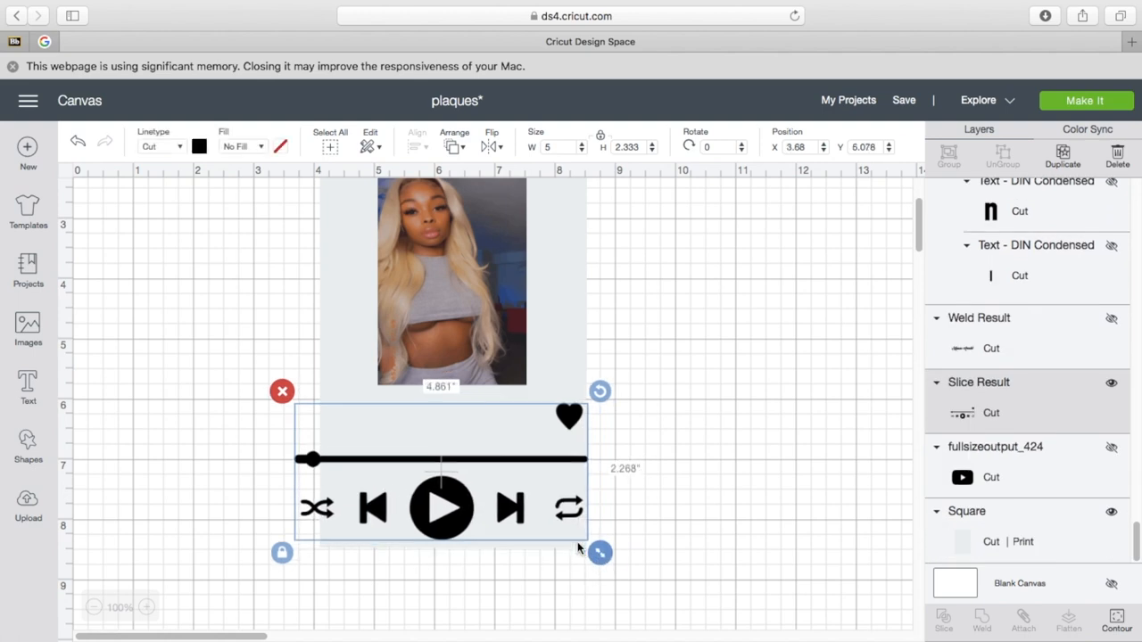
left_click_drag(600, 552, 580, 542)
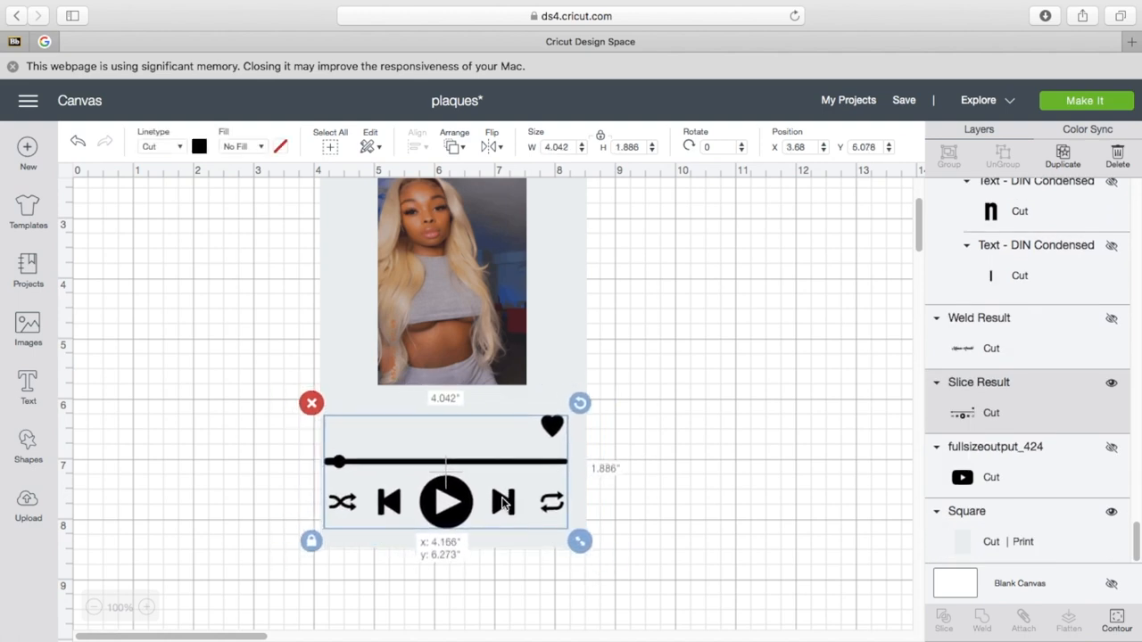
left_click(711, 436)
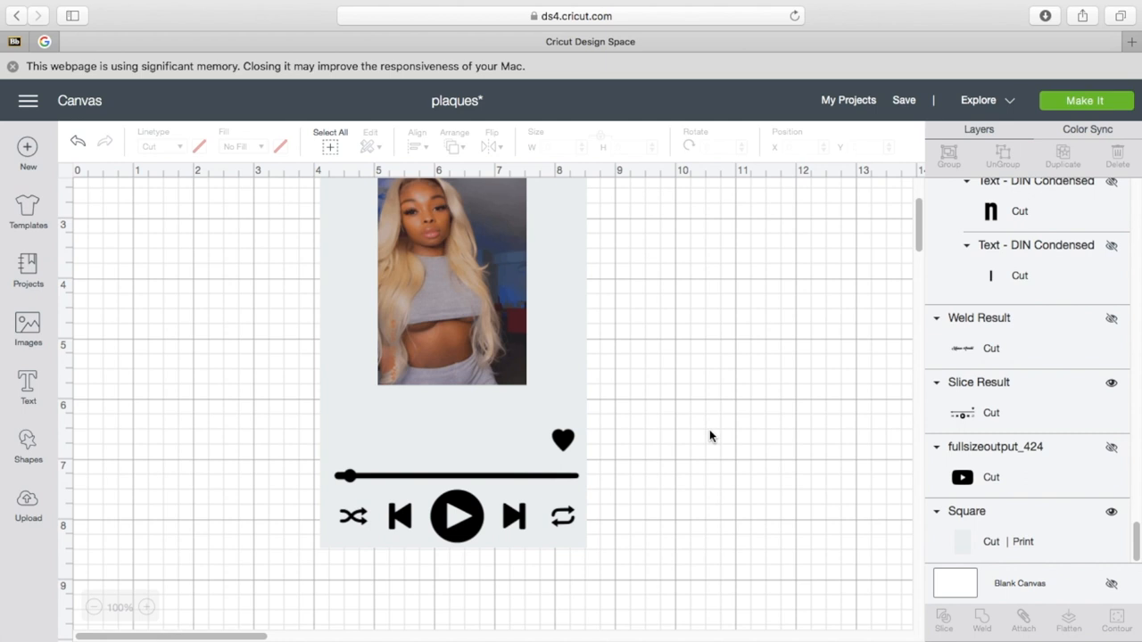
mouse_move(71, 392)
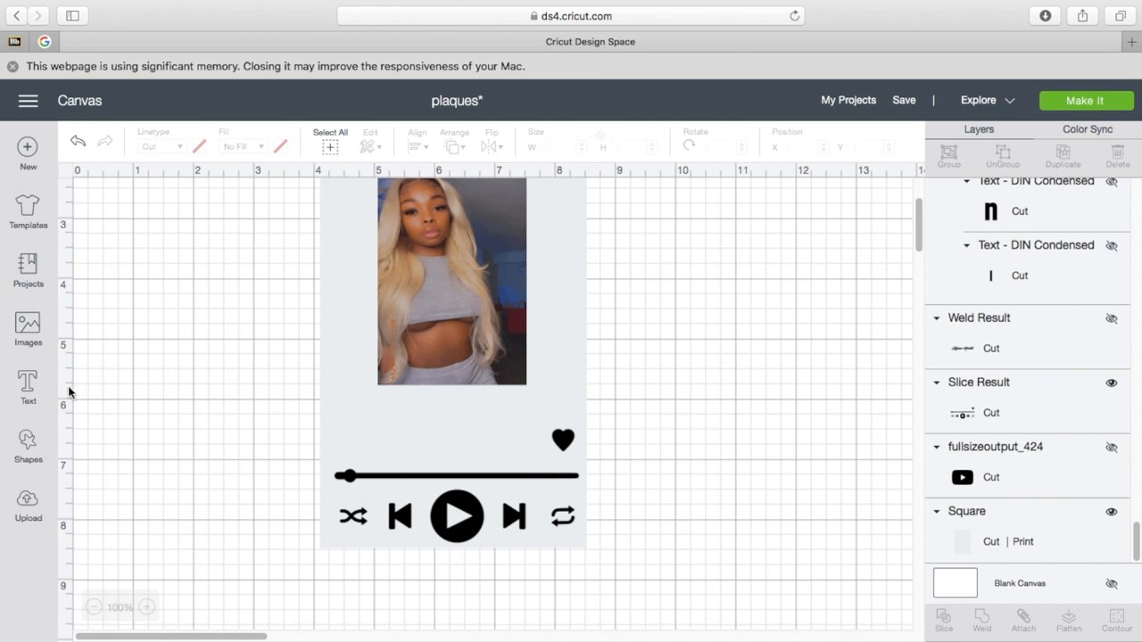
left_click(28, 388)
type("B")
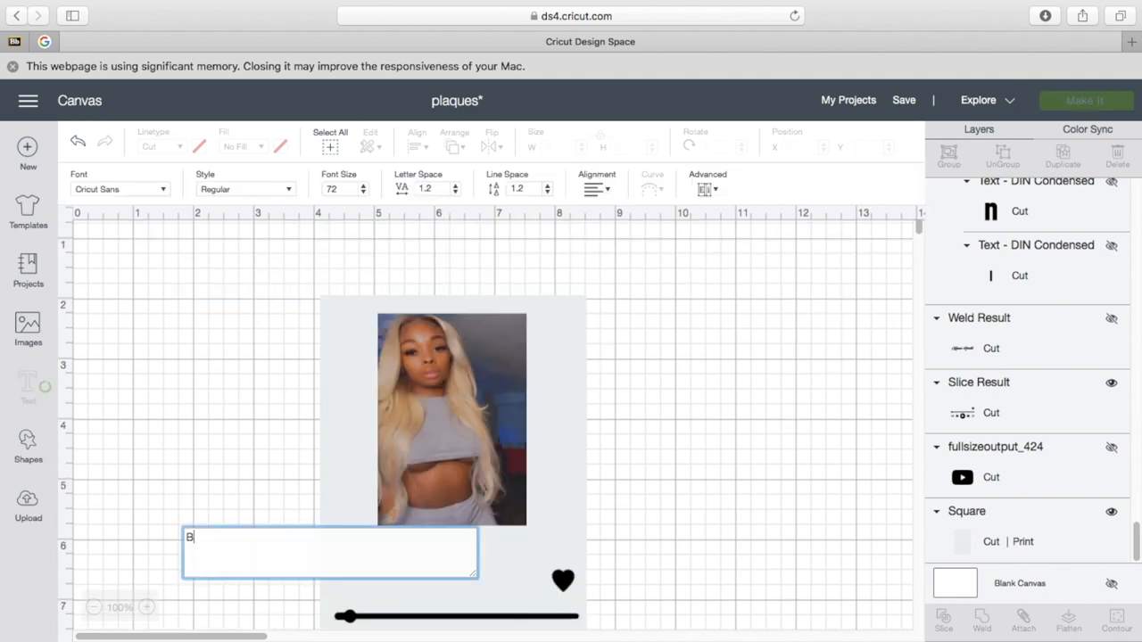
Step: Type the title 'Bad B*tch Anthem' and place it under the photo above the heart
type("AD")
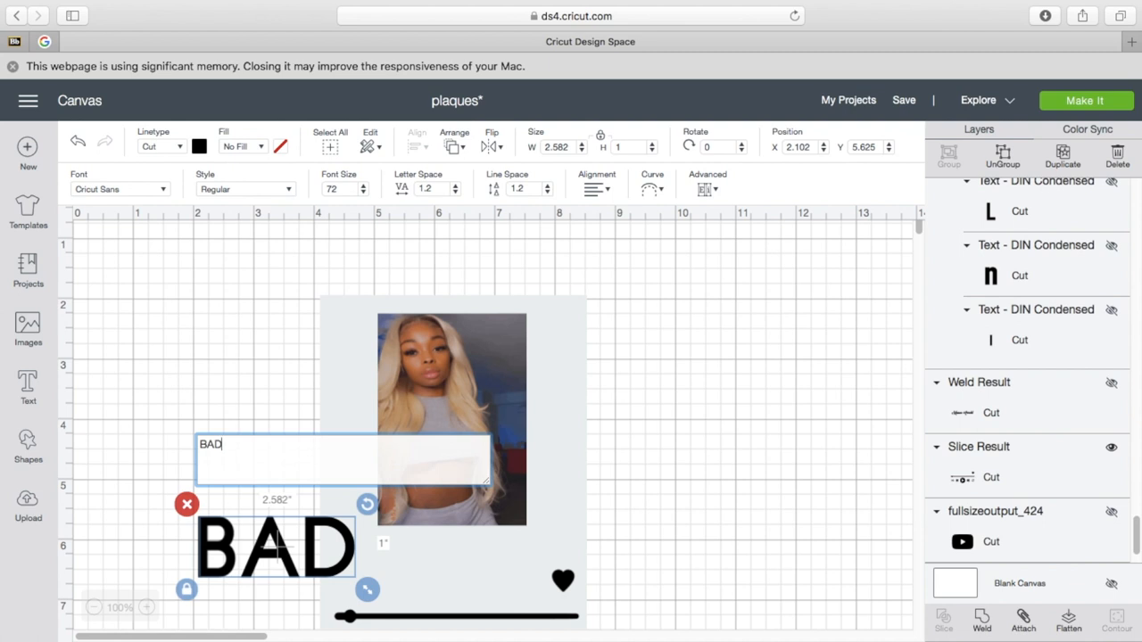
type("Bad B")
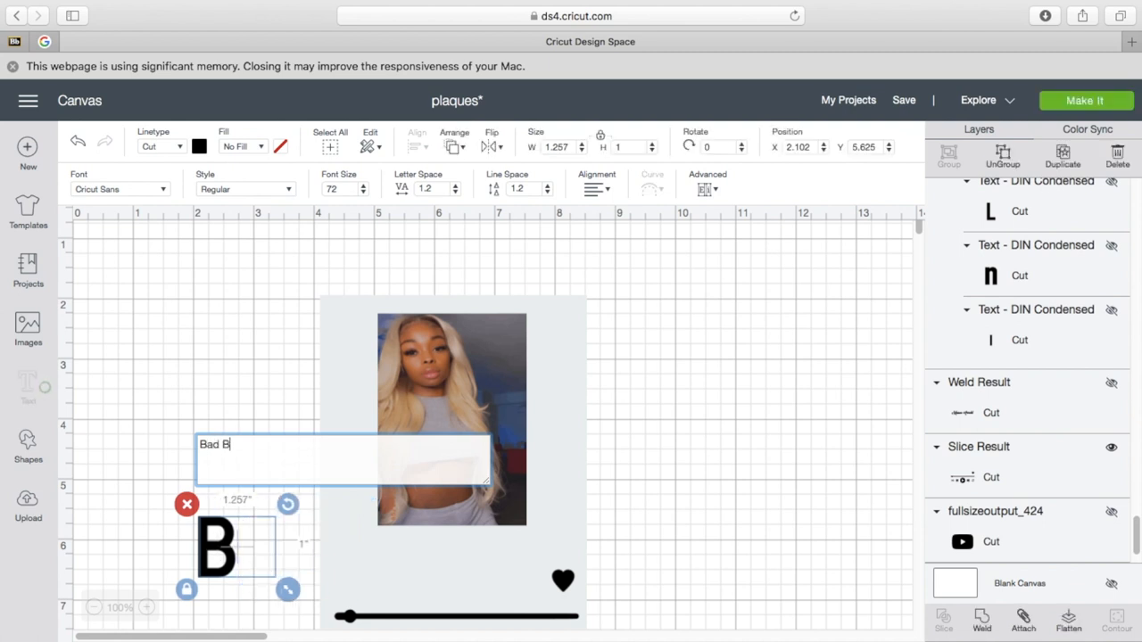
type("*t")
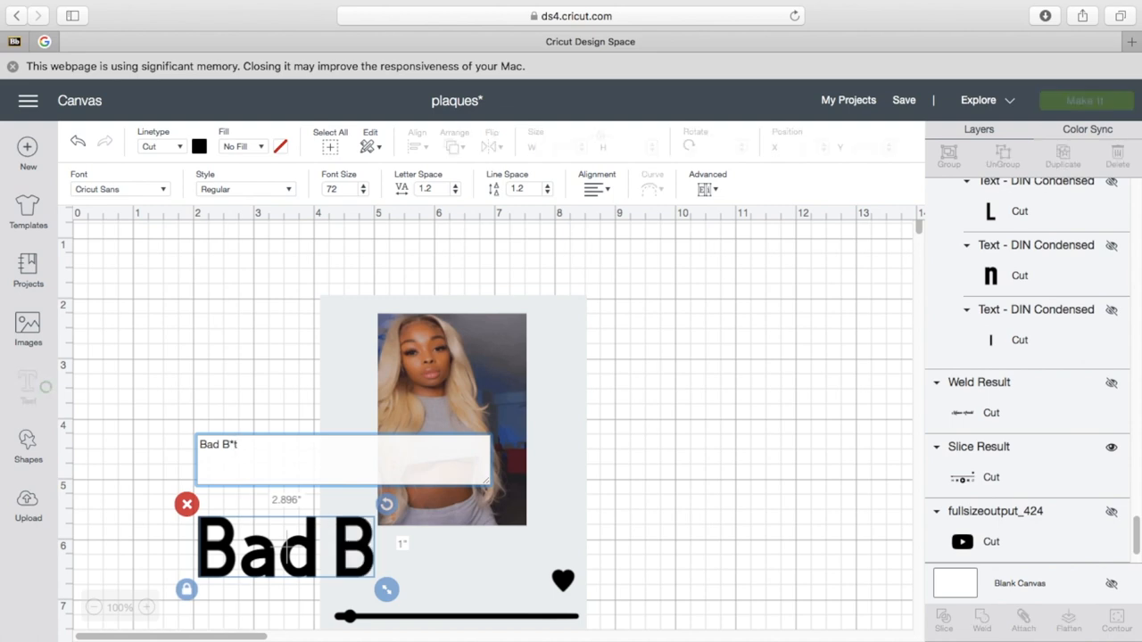
type("ch A")
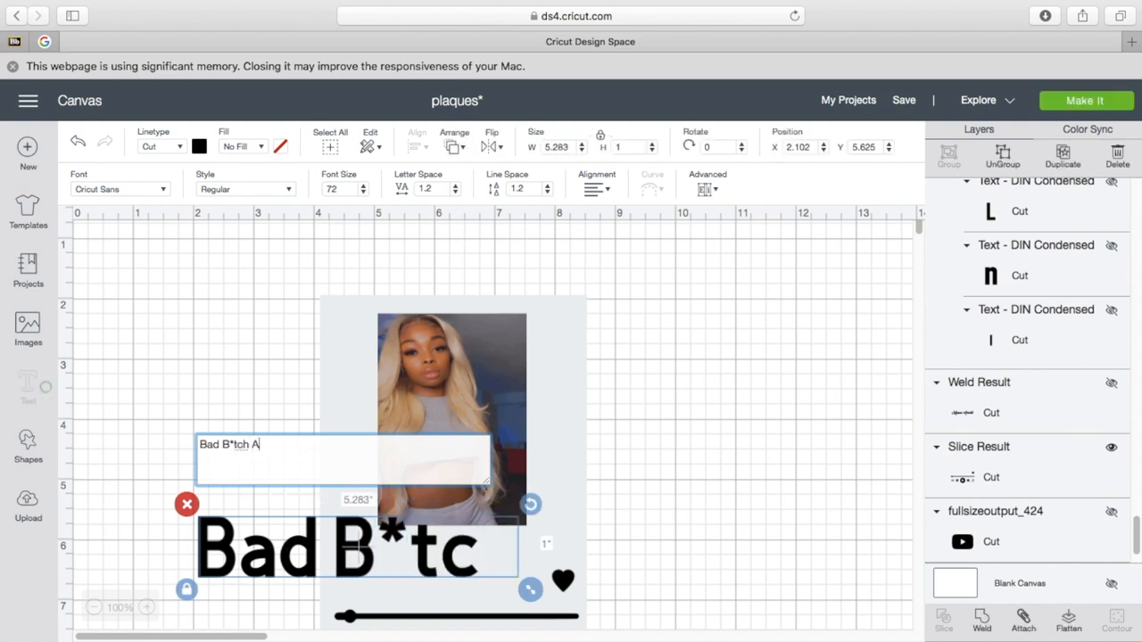
type("nth")
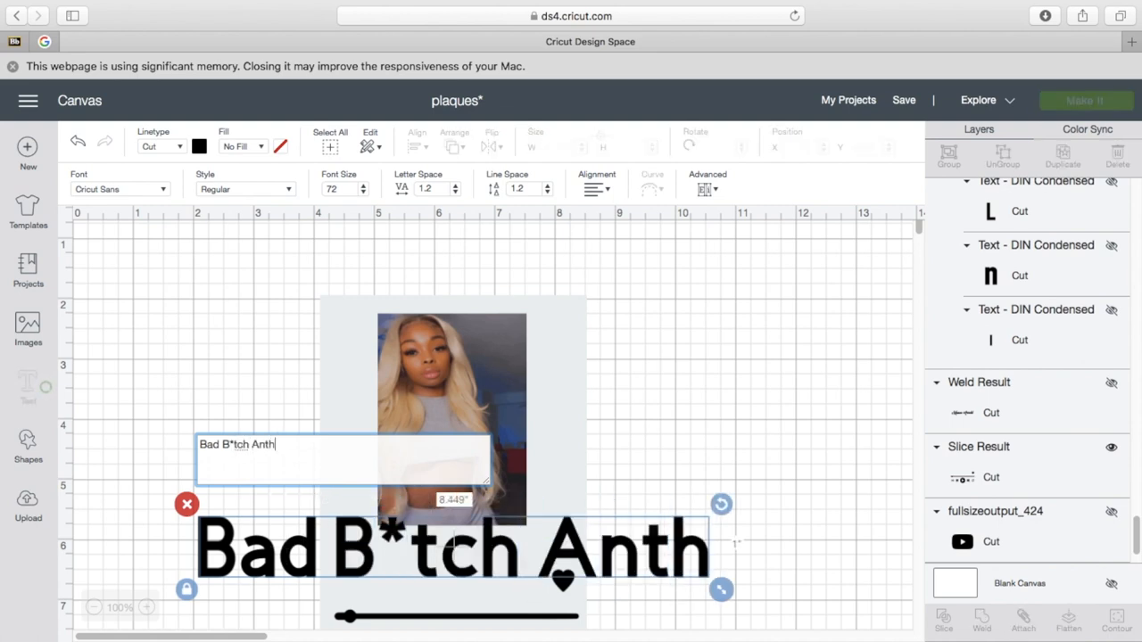
type("e")
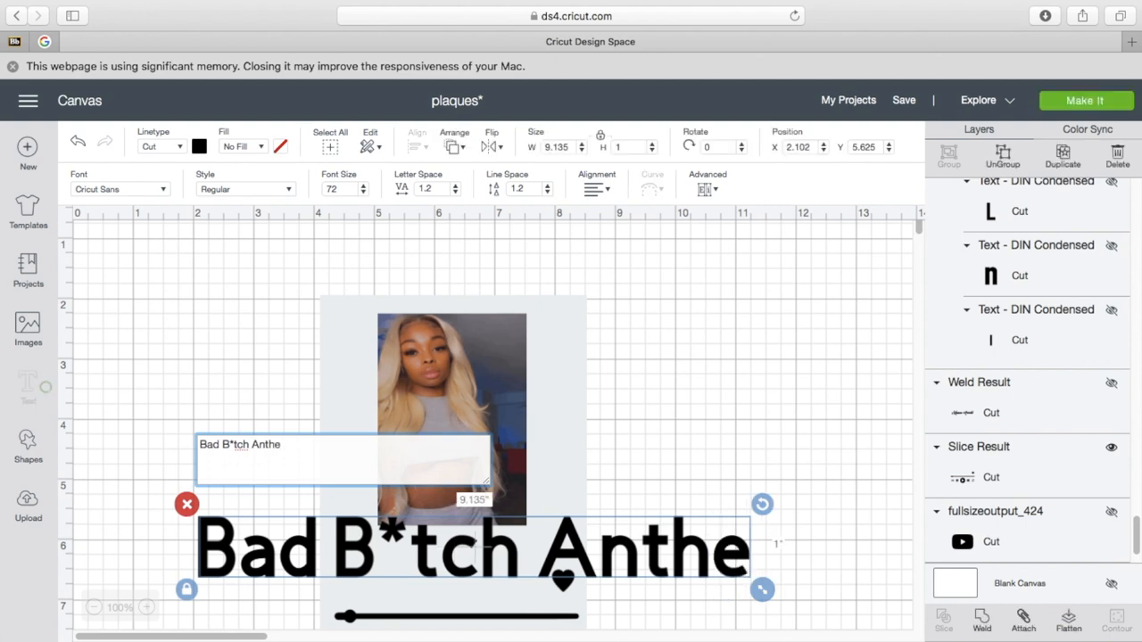
type("m")
left_click(437, 188)
type("0.8")
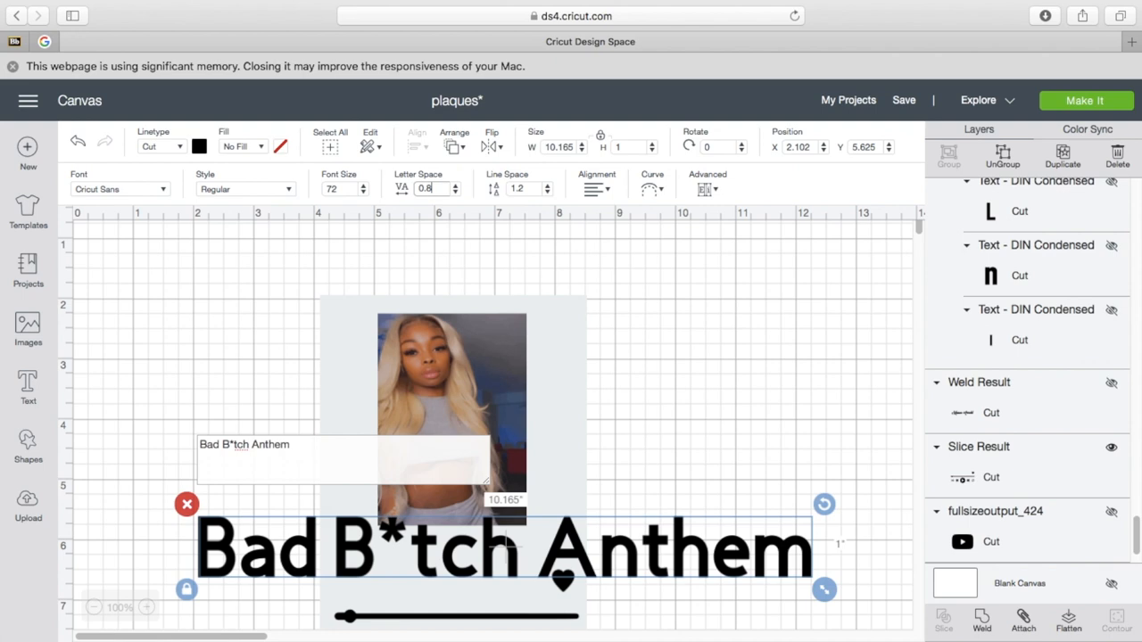
left_click(637, 451)
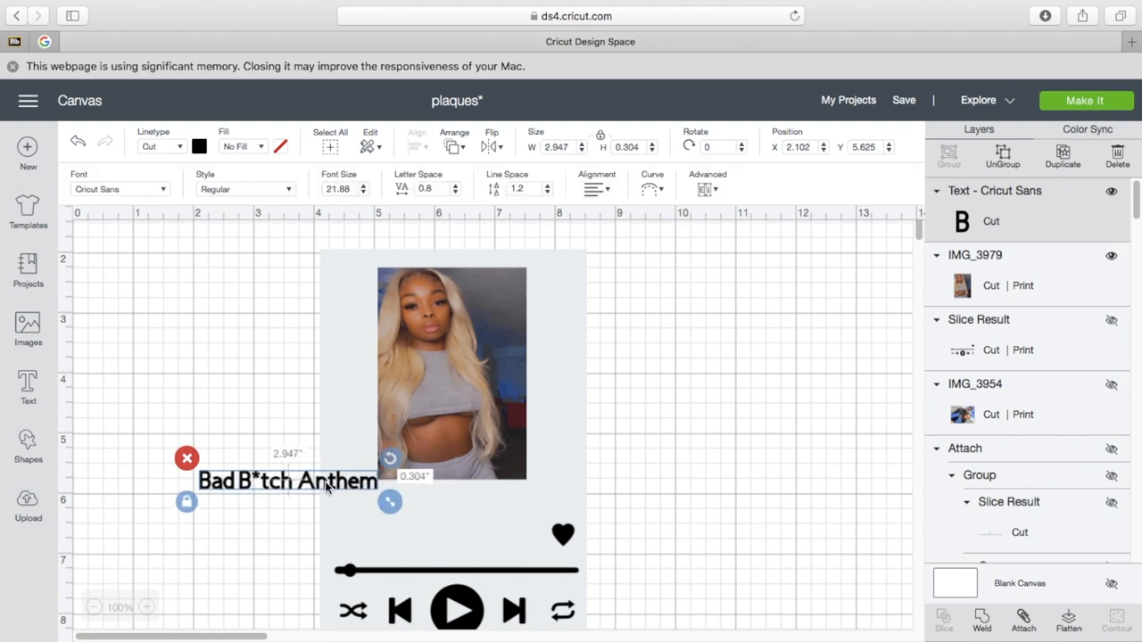
left_click_drag(287, 480, 426, 503)
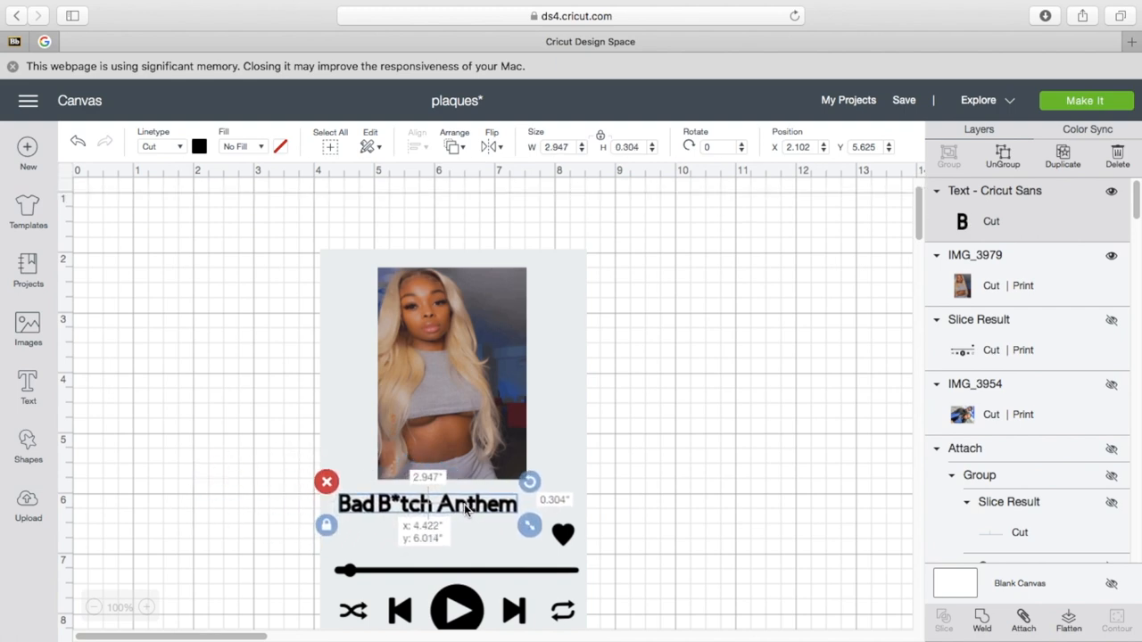
left_click_drag(529, 525, 539, 527)
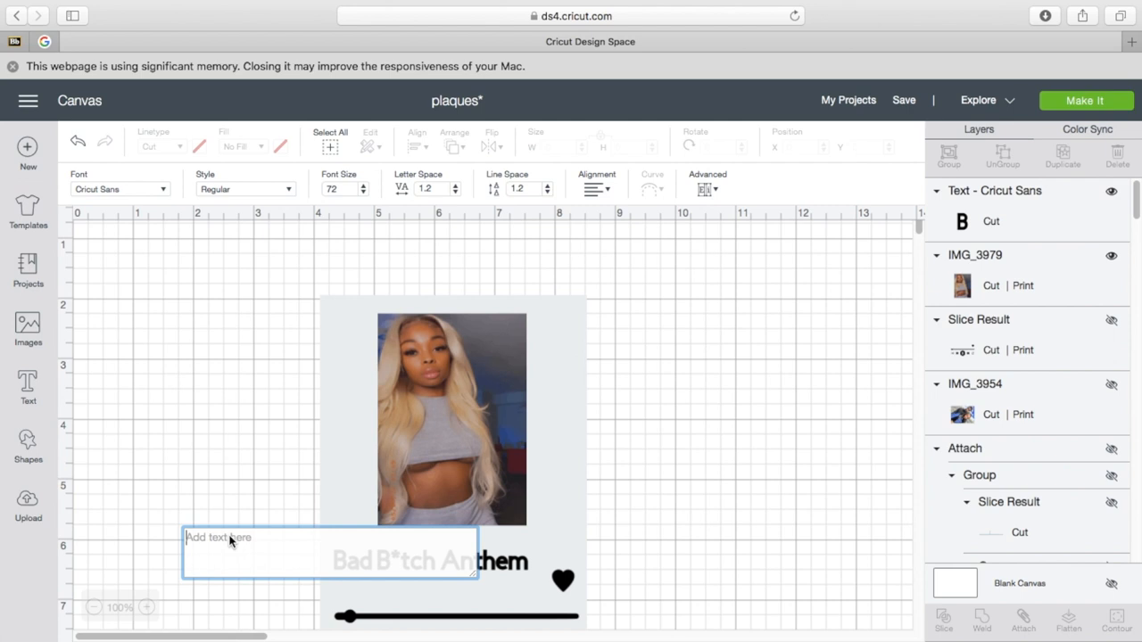
Step: Edit the artist text, changing 'Your' to 'Young' so it reads Young M.A
type("Your M.A")
left_click(437, 188)
type("0.8")
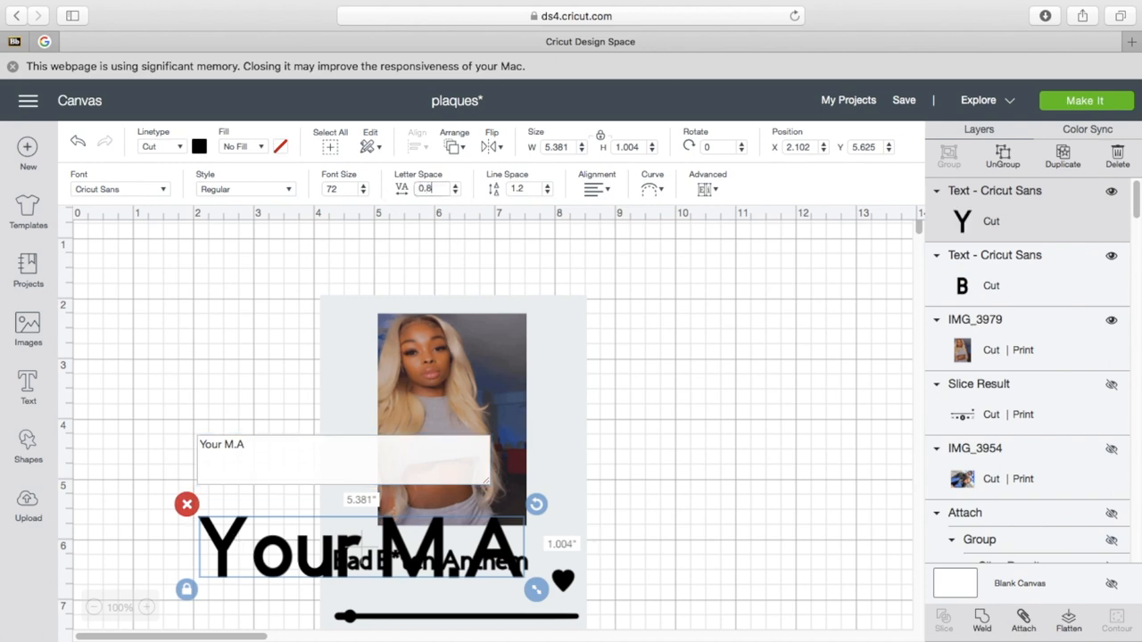
left_click(200, 396)
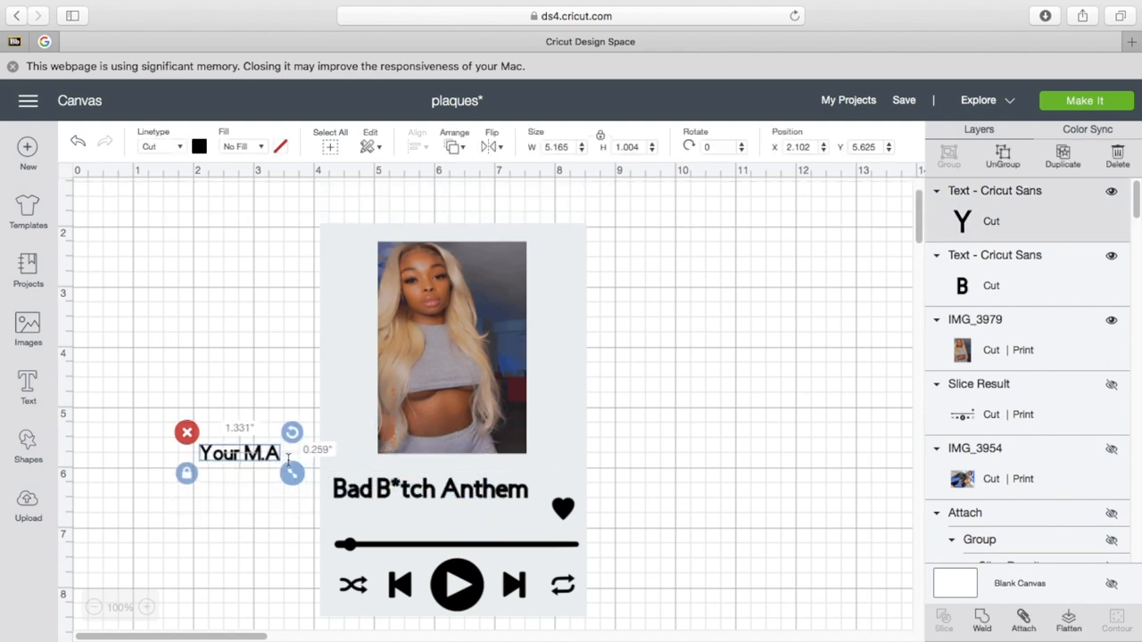
double_click(238, 453)
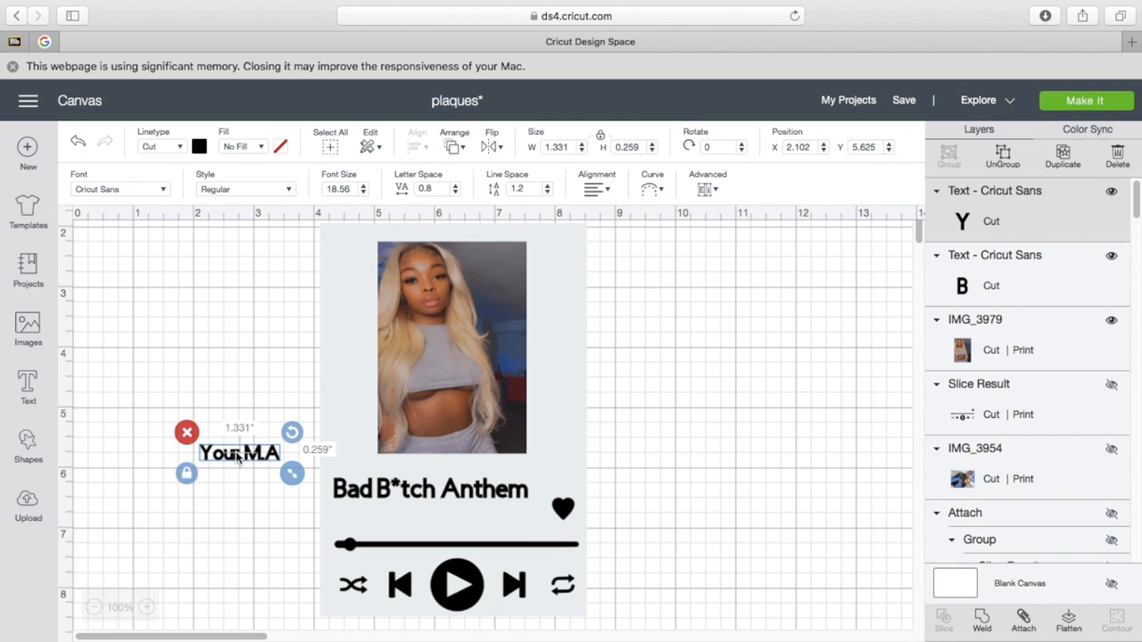
double_click(238, 453)
type("ng")
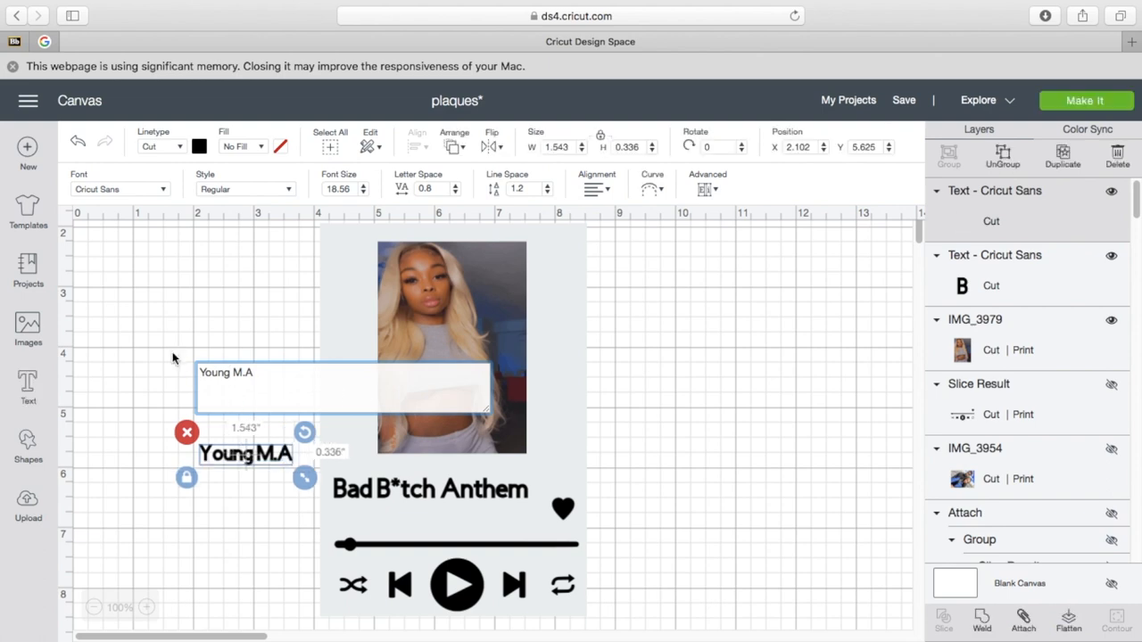
Step: Position Young M.A under the song title, then clear the selection
left_click_drag(246, 453, 372, 514)
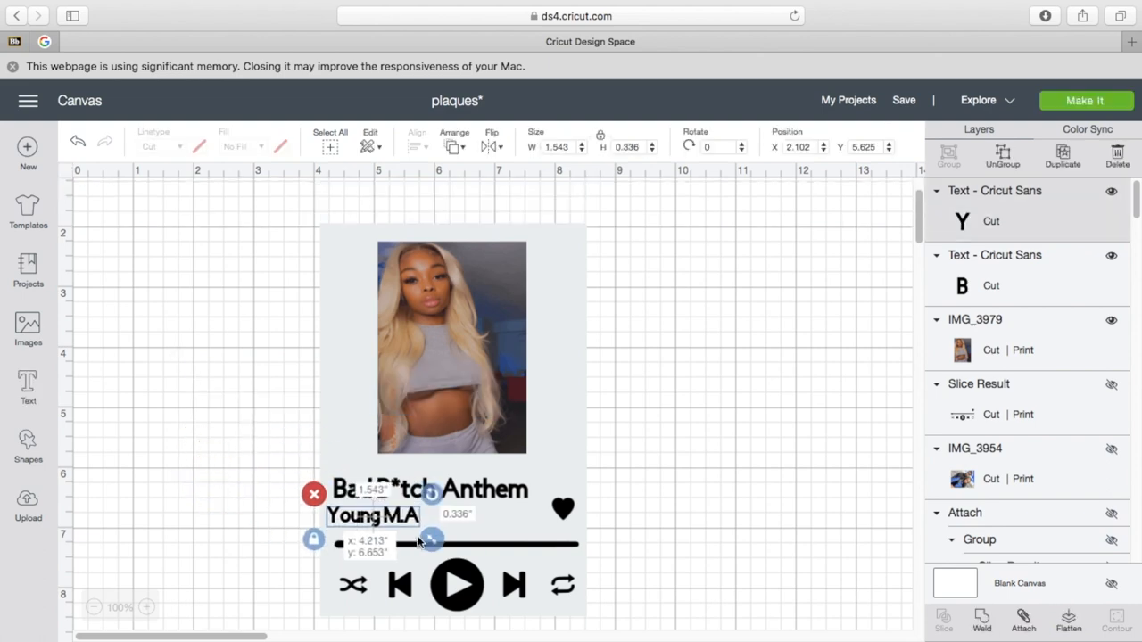
left_click(371, 514)
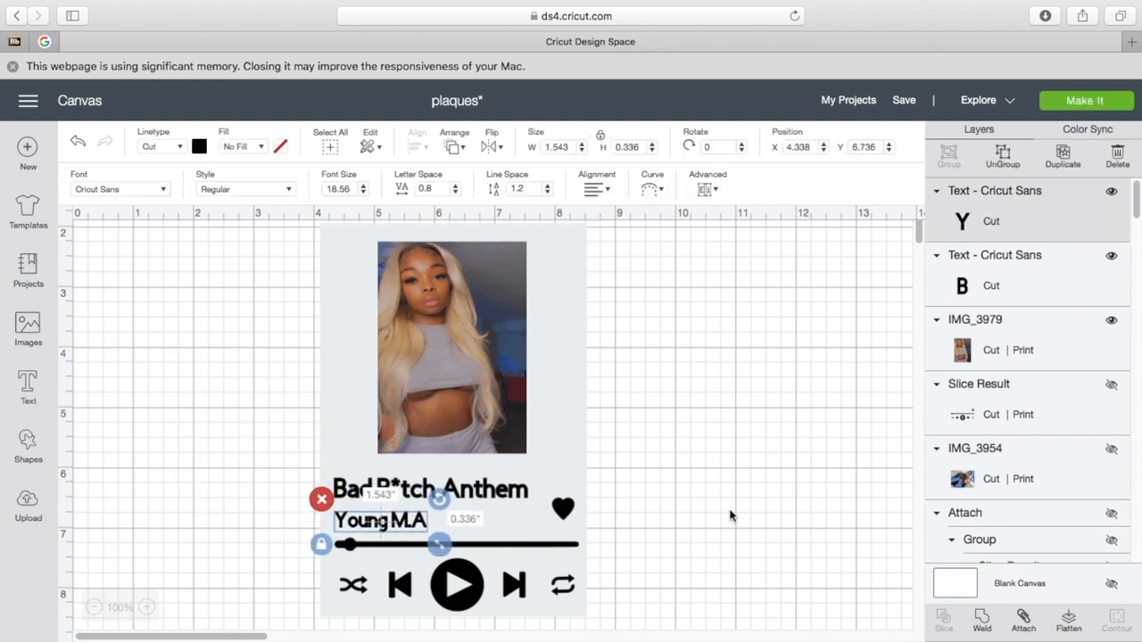
left_click(452, 348)
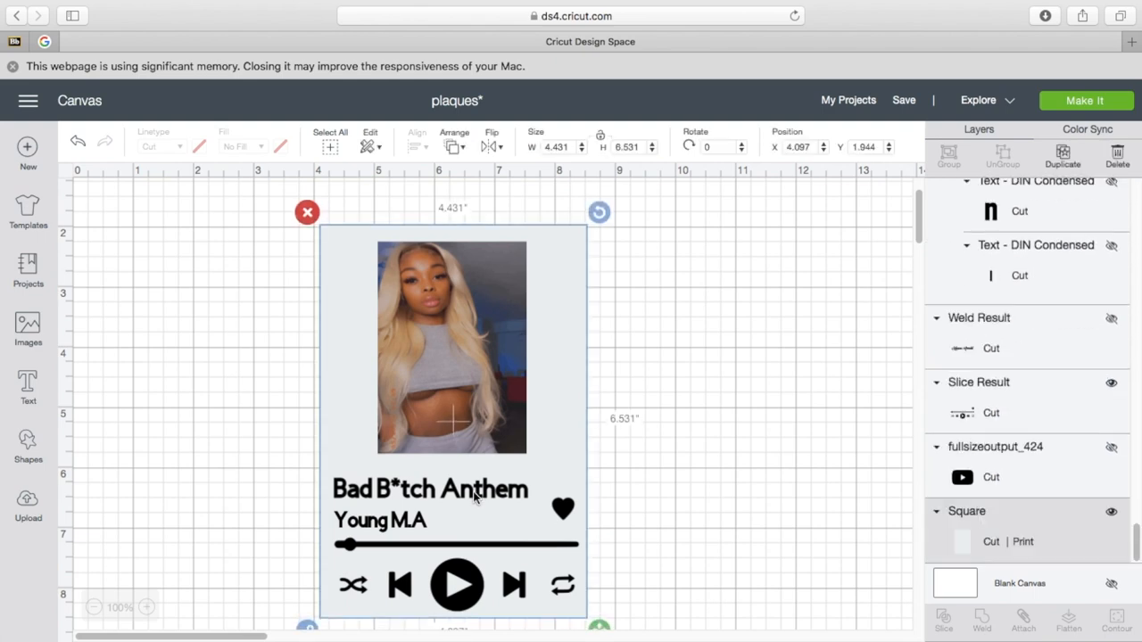
left_click(429, 489)
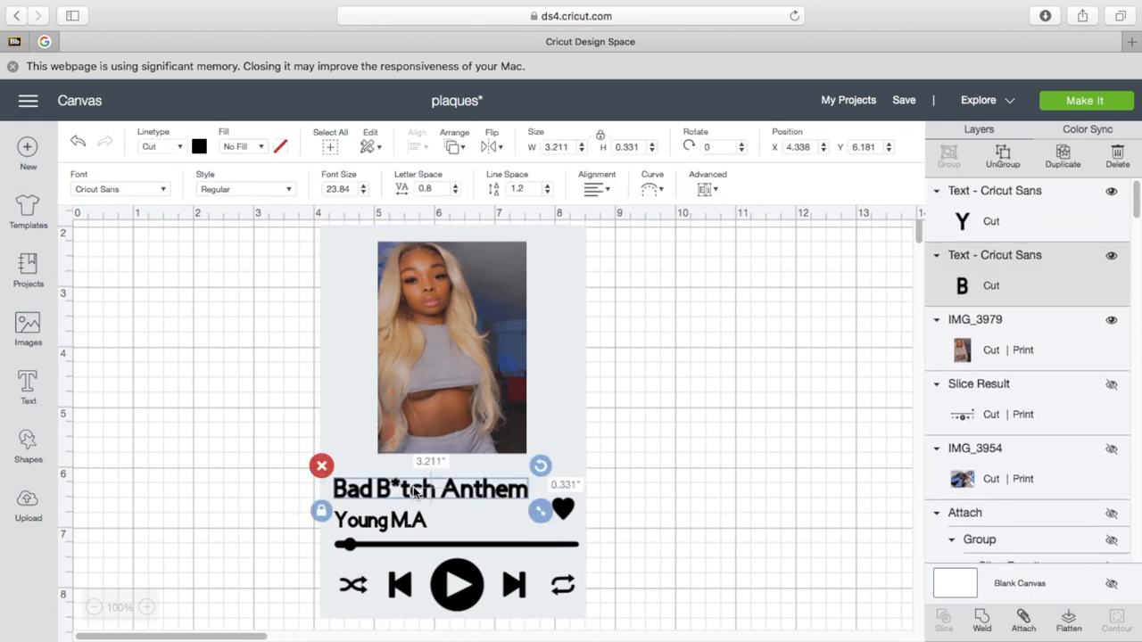
left_click(622, 498)
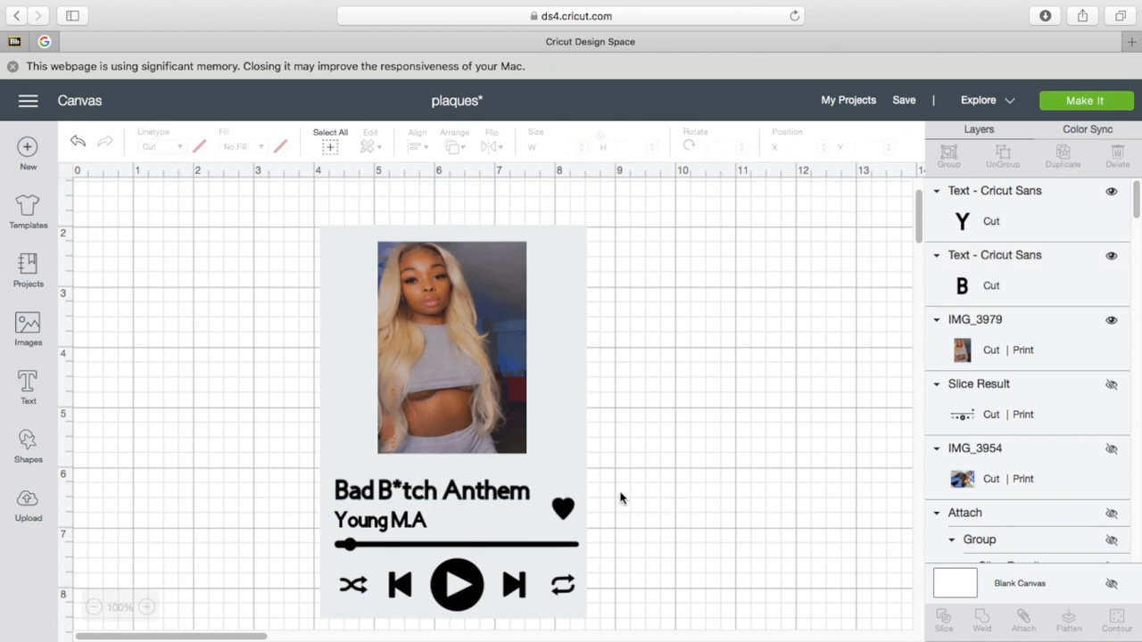
Step: Select the photo and drag its corner handle outward to enlarge it
left_click(451, 348)
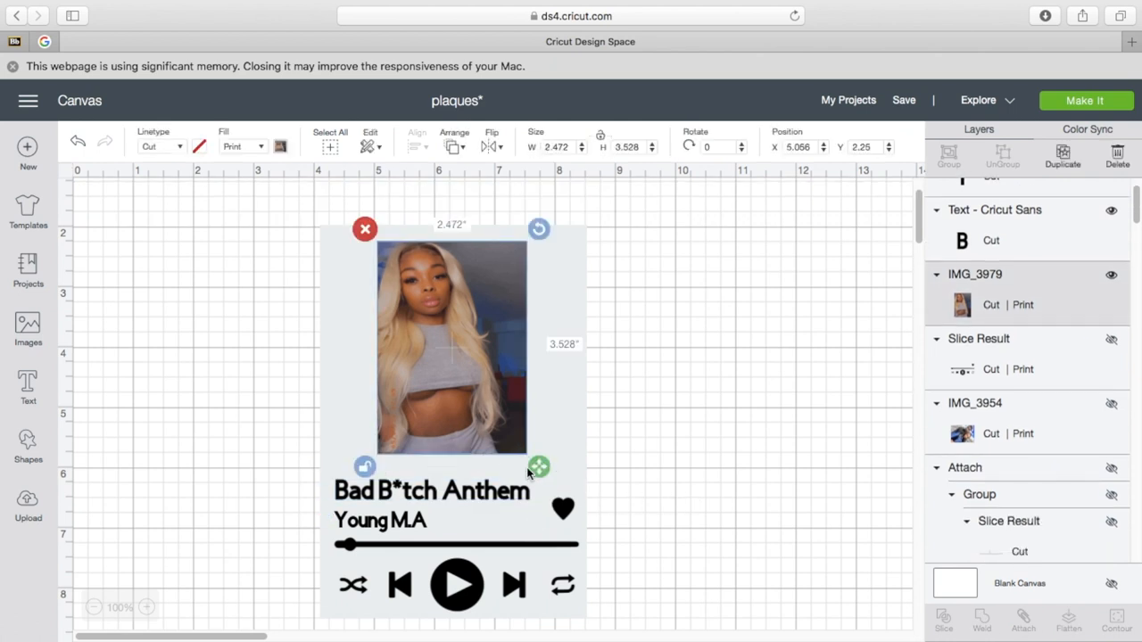
left_click_drag(538, 466, 553, 470)
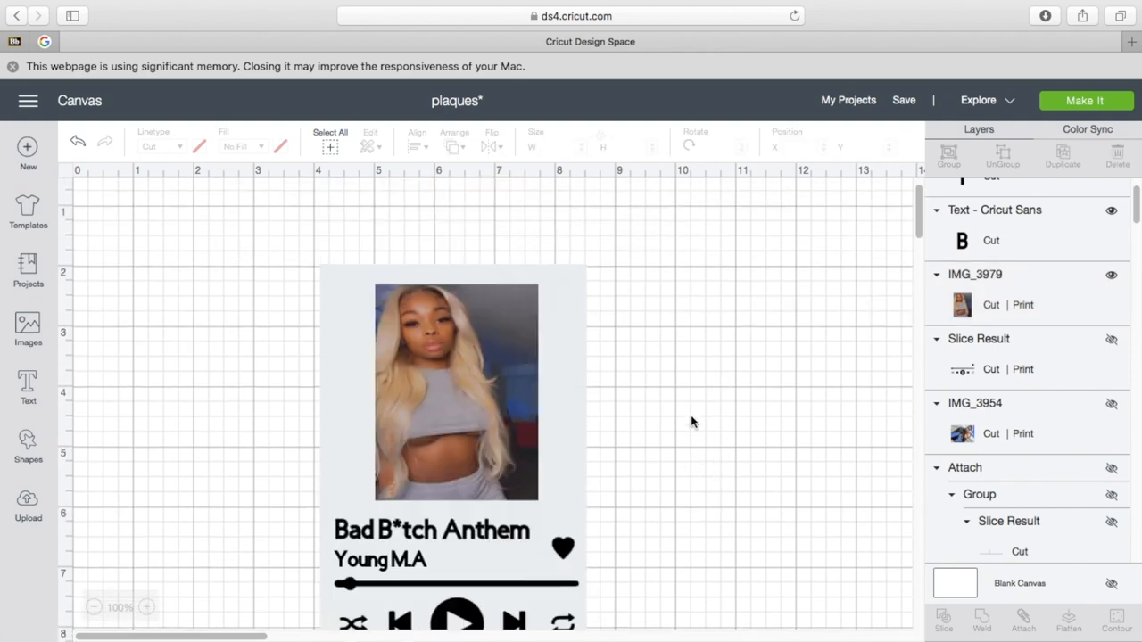
scroll("down", 3)
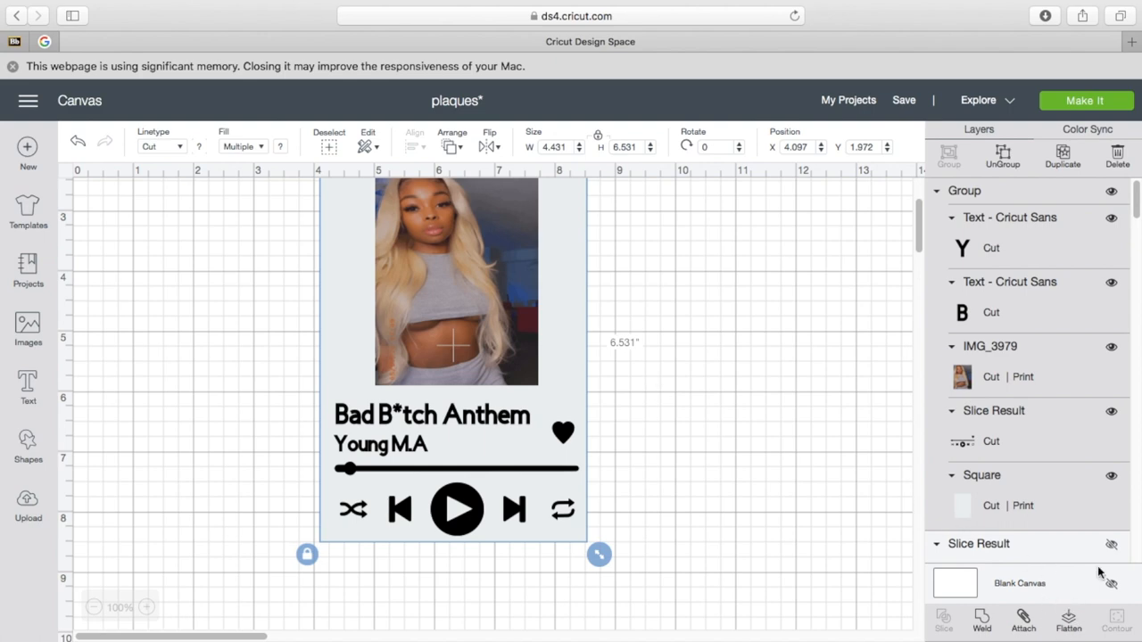
mouse_move(1068, 621)
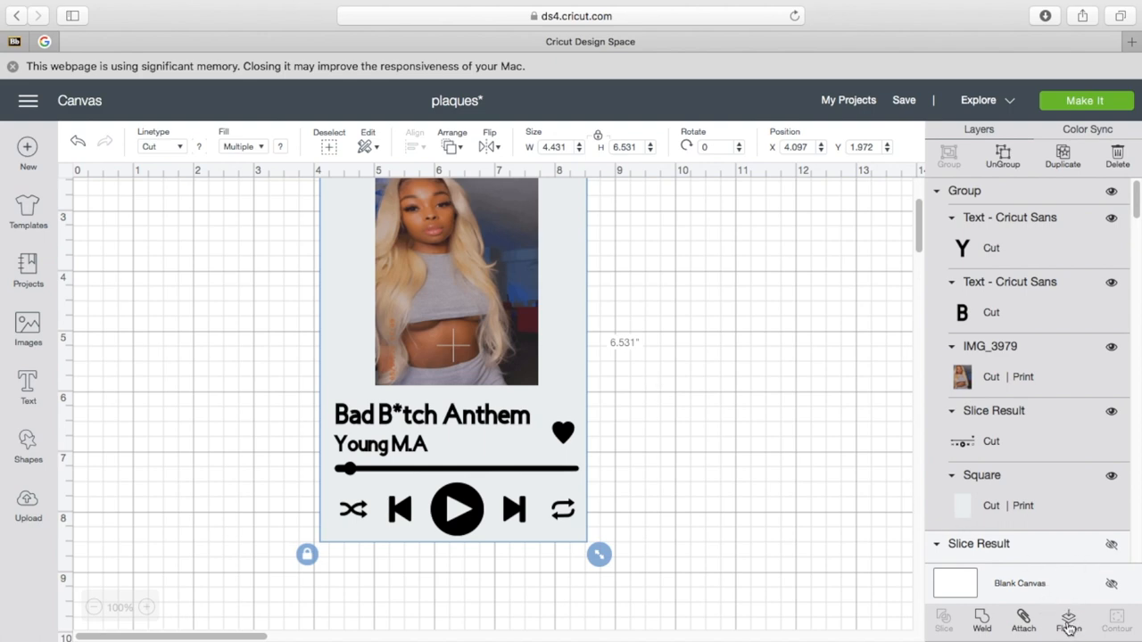
Step: Flatten the grouped music-player card into a single printable image
left_click(1067, 618)
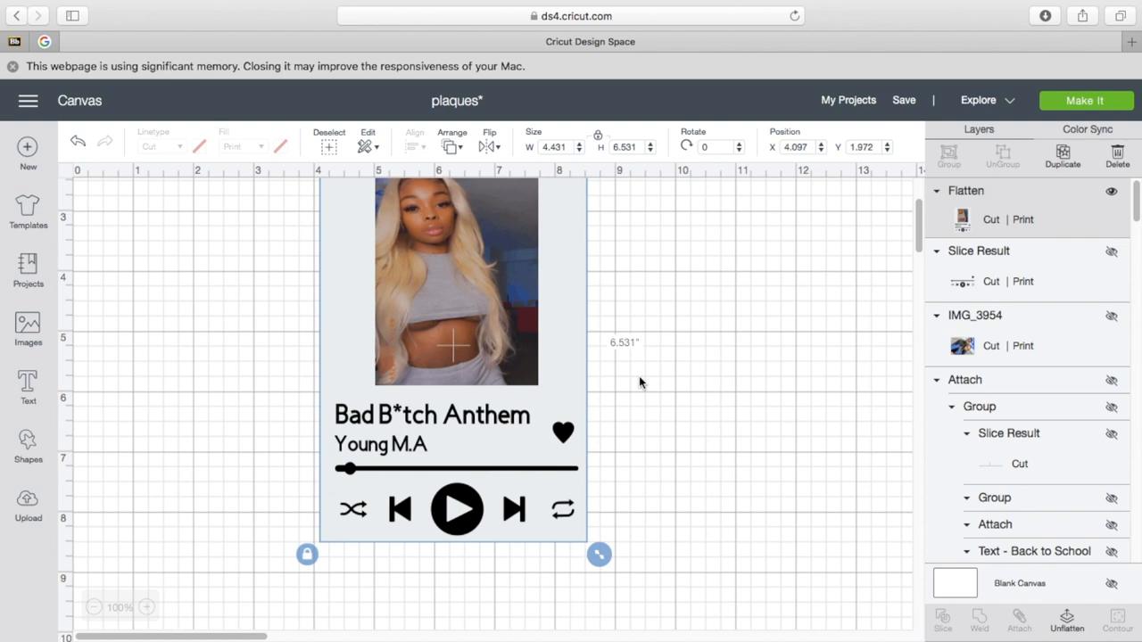
mouse_move(507, 462)
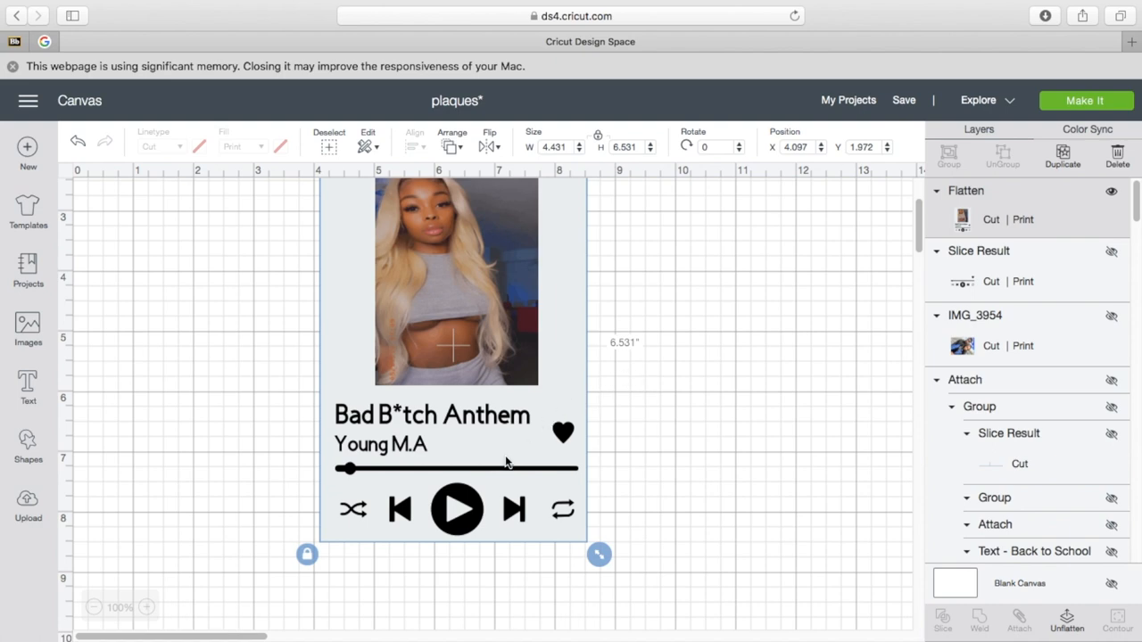
scroll("down", 3)
type("1.25")
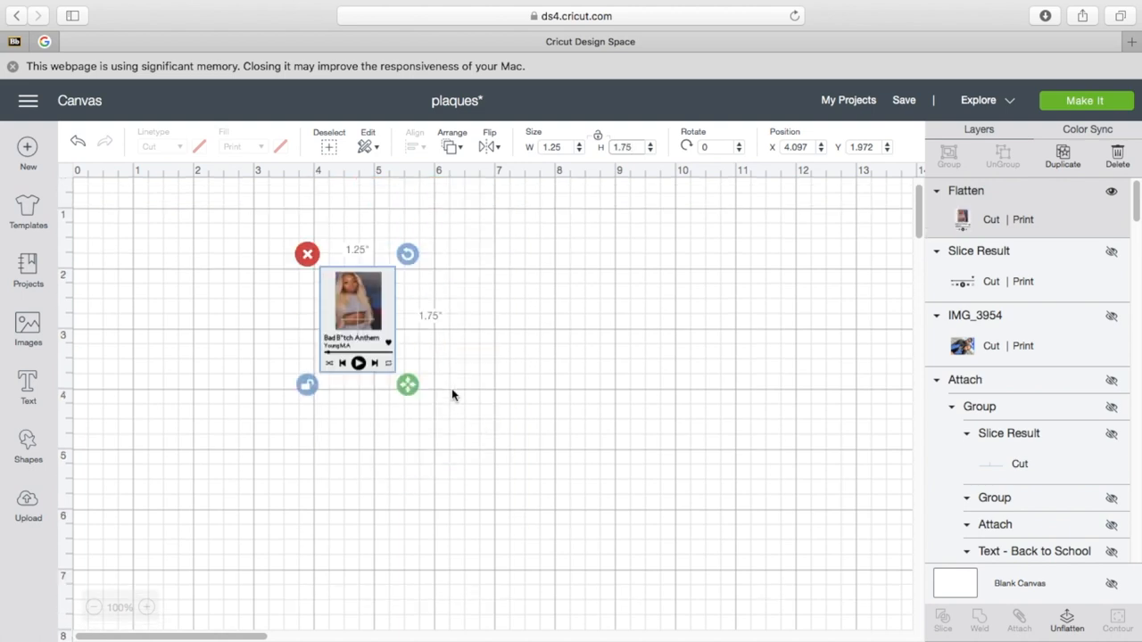
Step: Select the flattened 1.25 × 1.75 in card, send it to the mat and apply 2 project copies
left_click(513, 341)
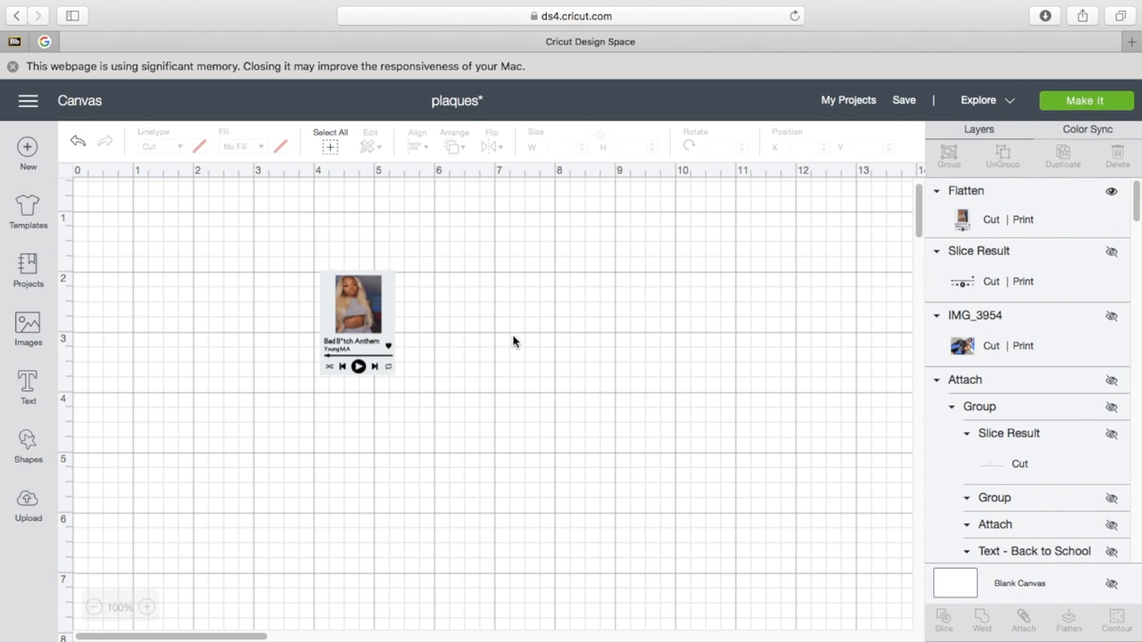
mouse_move(783, 158)
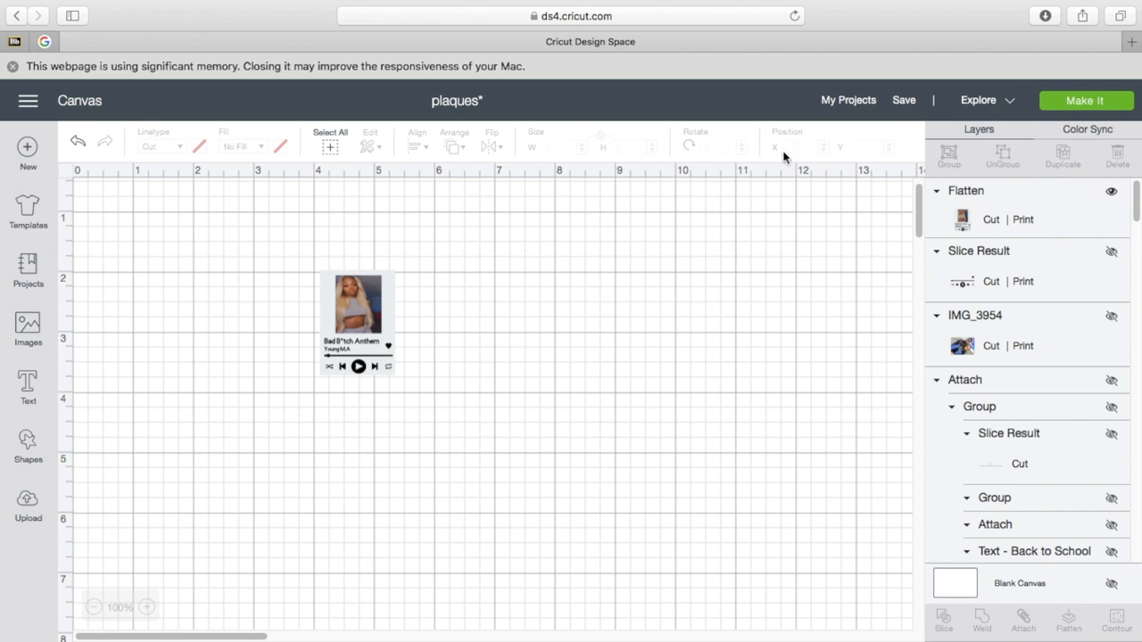
left_click(356, 316)
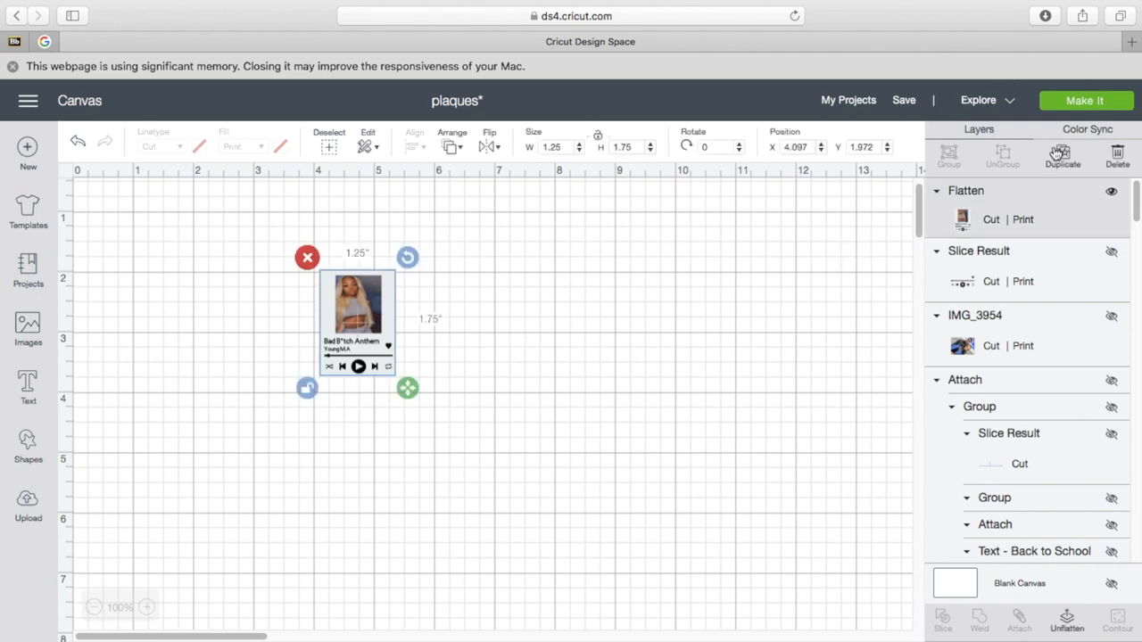
left_click(1085, 100)
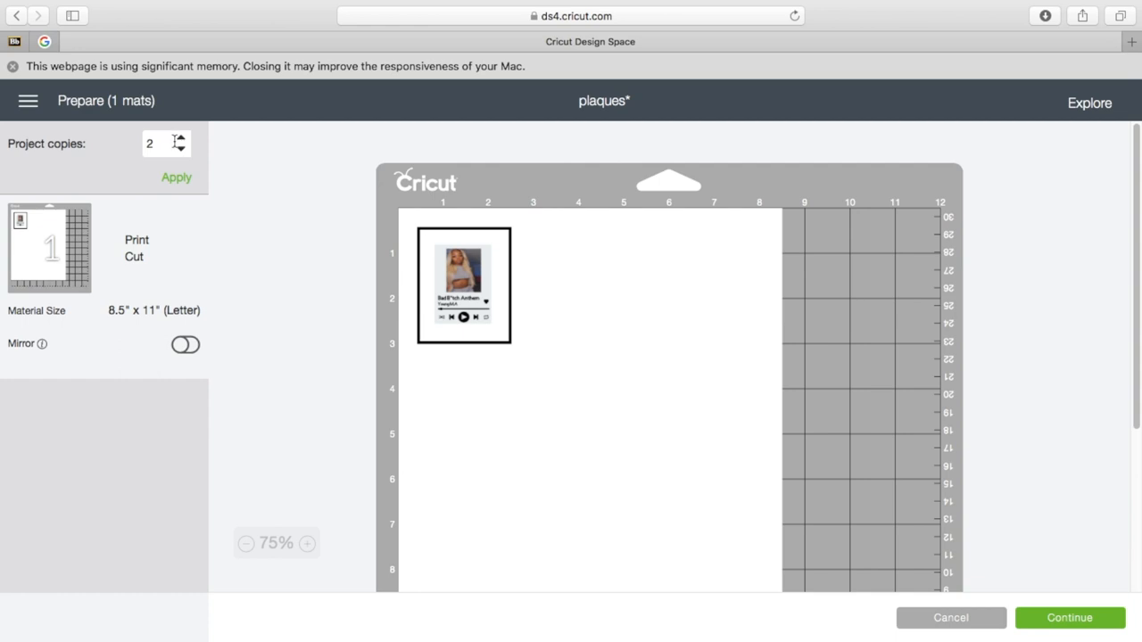
left_click(176, 176)
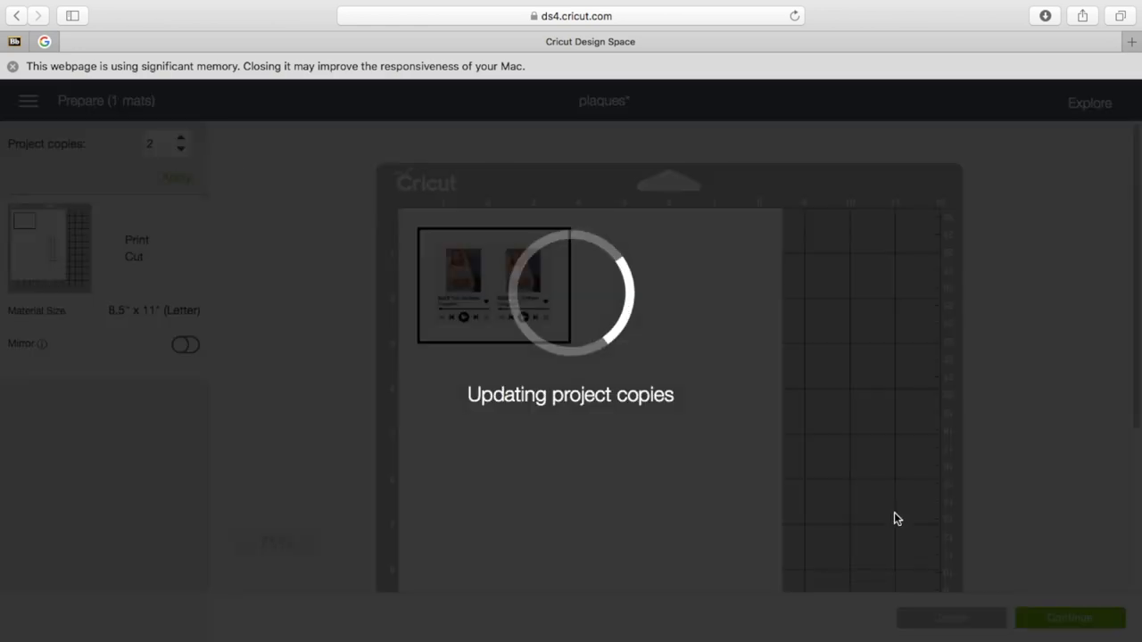